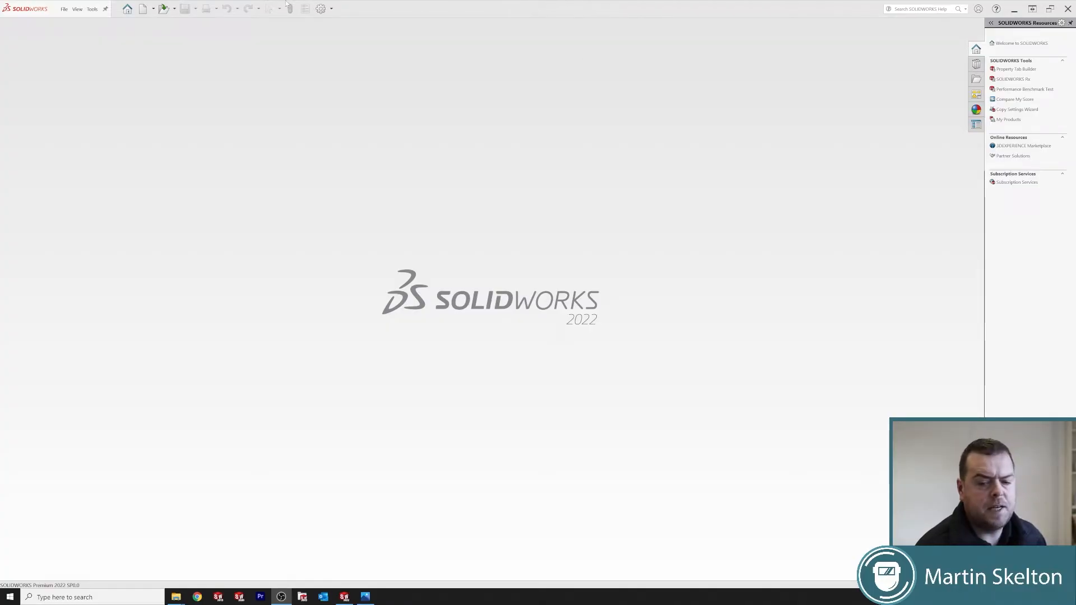
Create a new part document from the File menu.
left_click(64, 9)
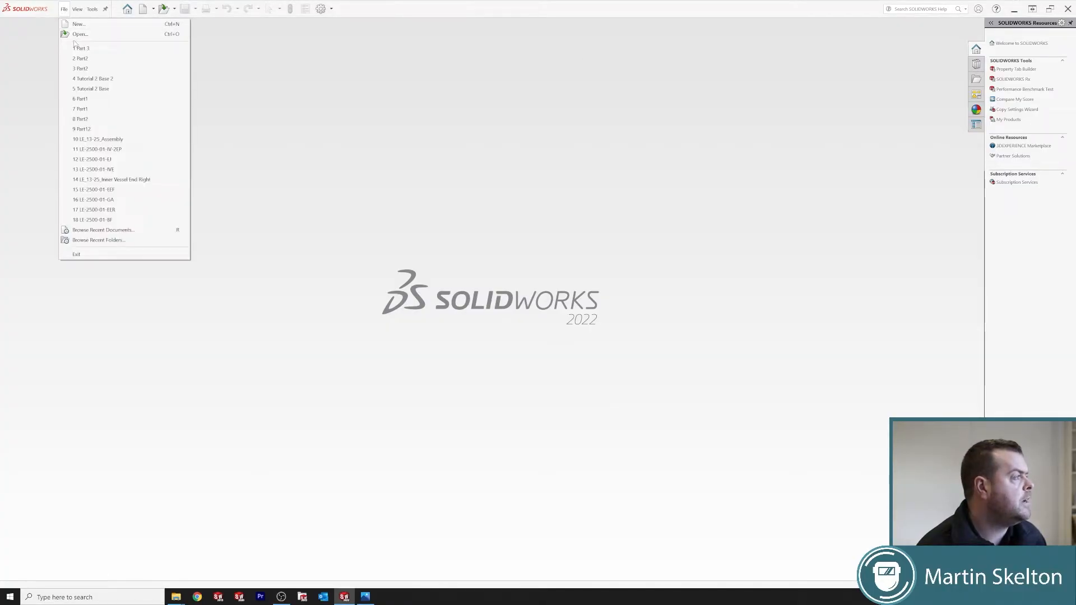
left_click(79, 24)
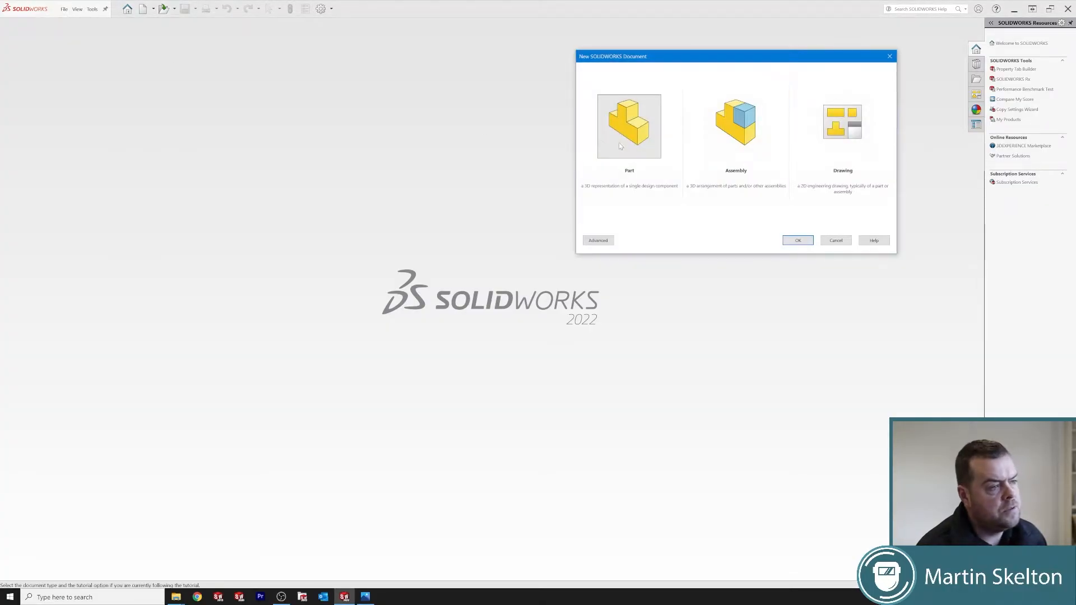
left_click(797, 240)
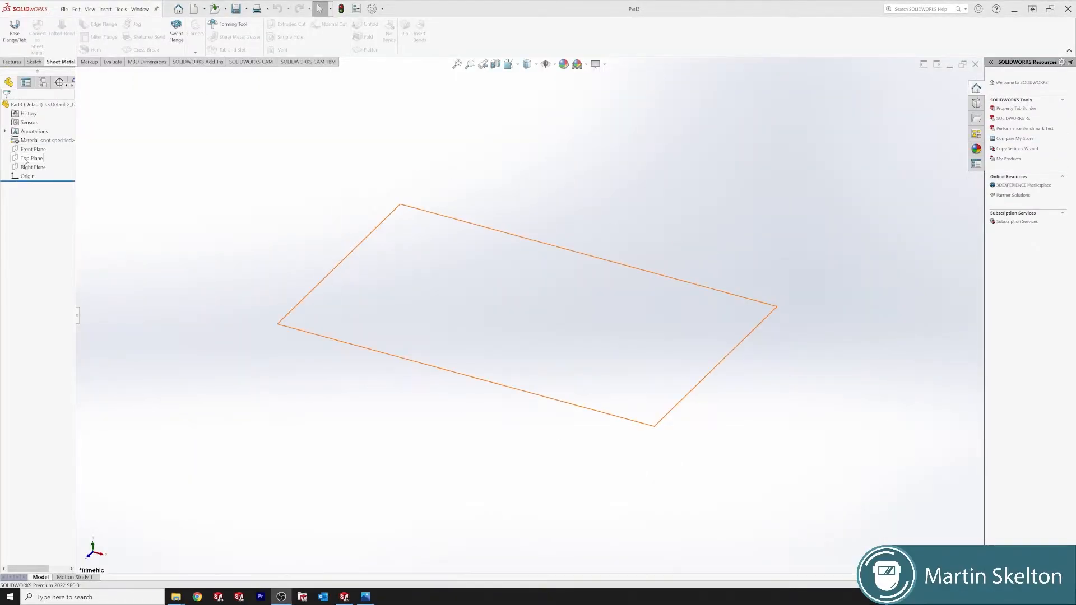
Sketch a centre rectangle on the Top Plane, dimensioned 500 by 250.
left_click(31, 158)
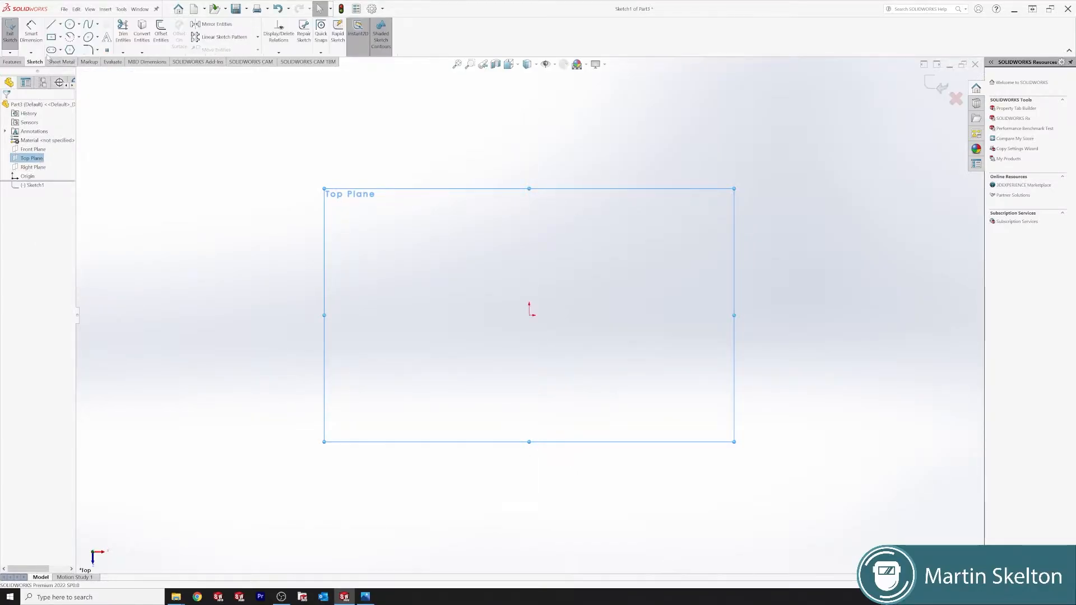
left_click(52, 35)
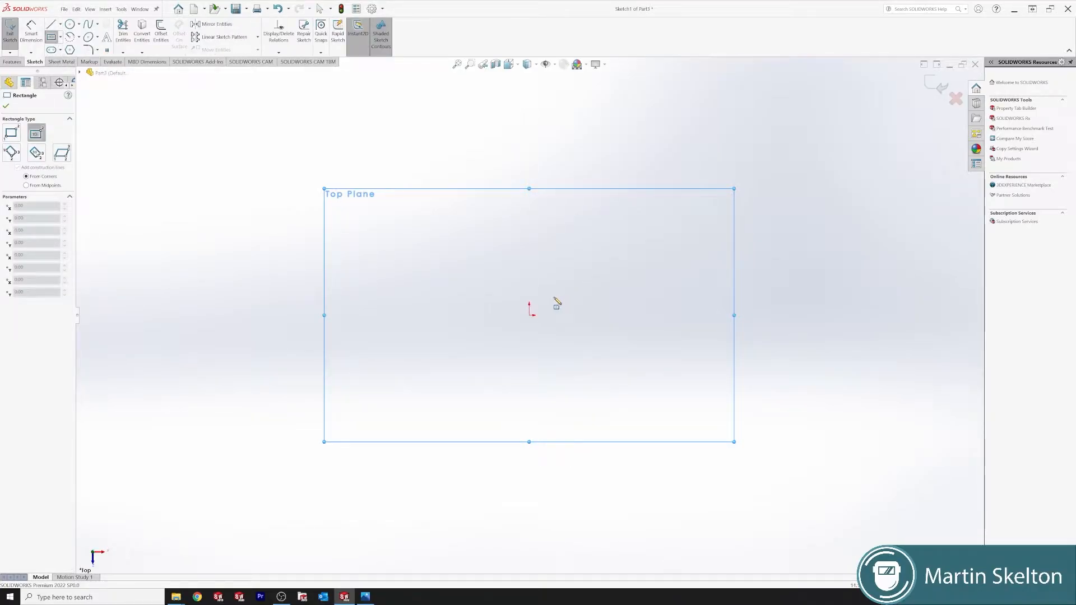
left_click_drag(529, 315, 792, 440)
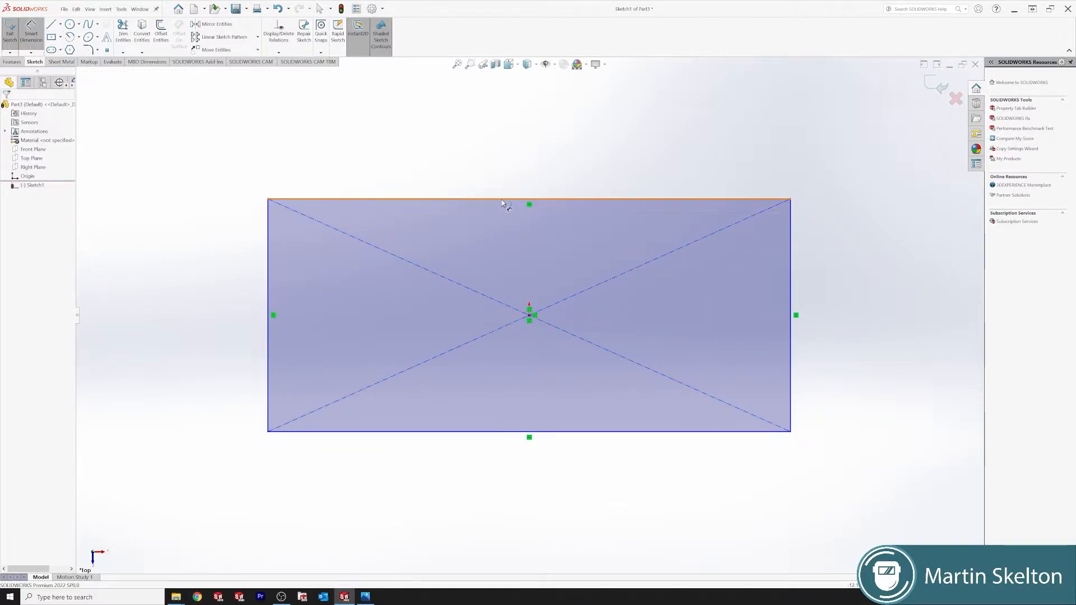
left_click(528, 199)
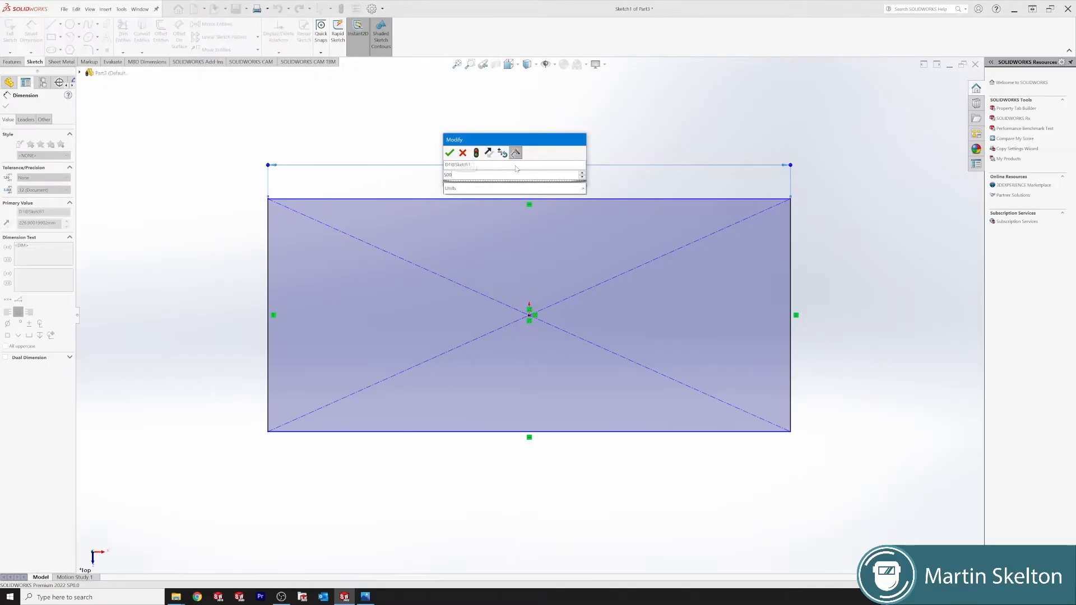
left_click(449, 153)
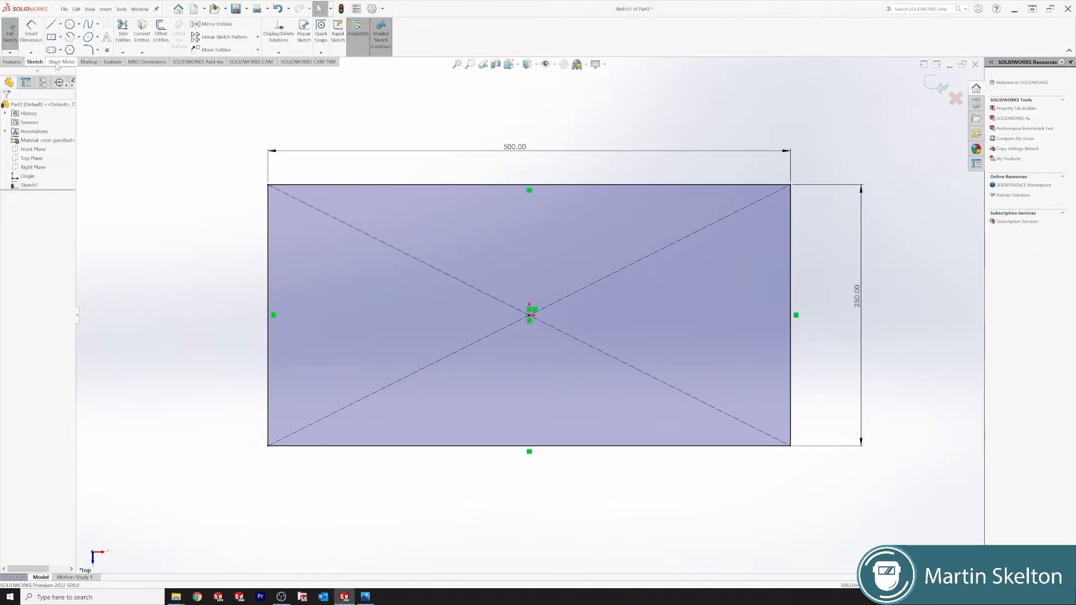
Turn the 500 by 250 rectangle into a base flange and assign Plain Carbon Steel.
left_click(60, 62)
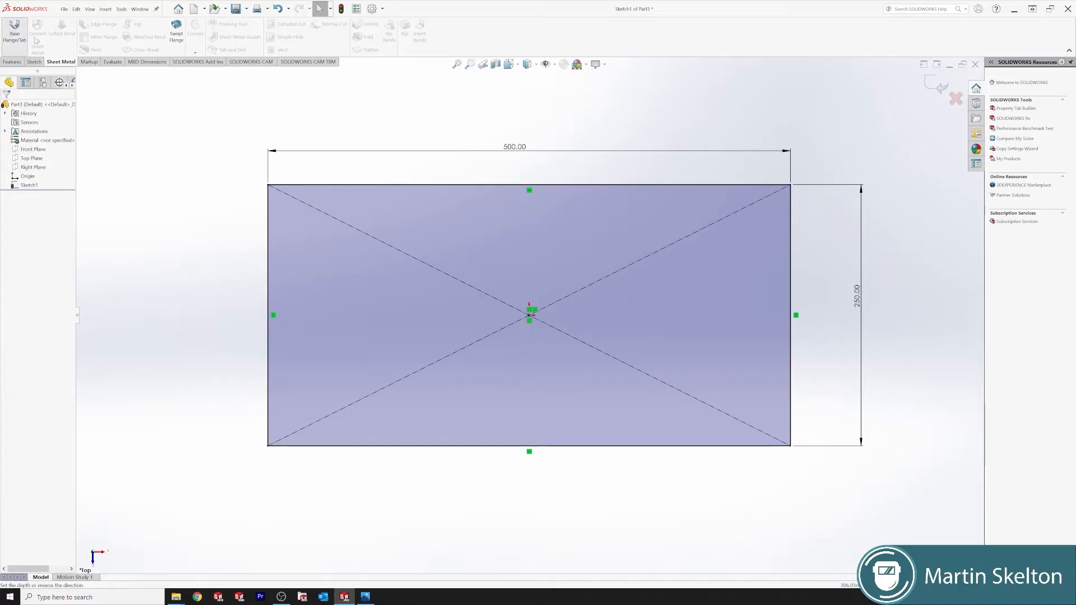
left_click(14, 36)
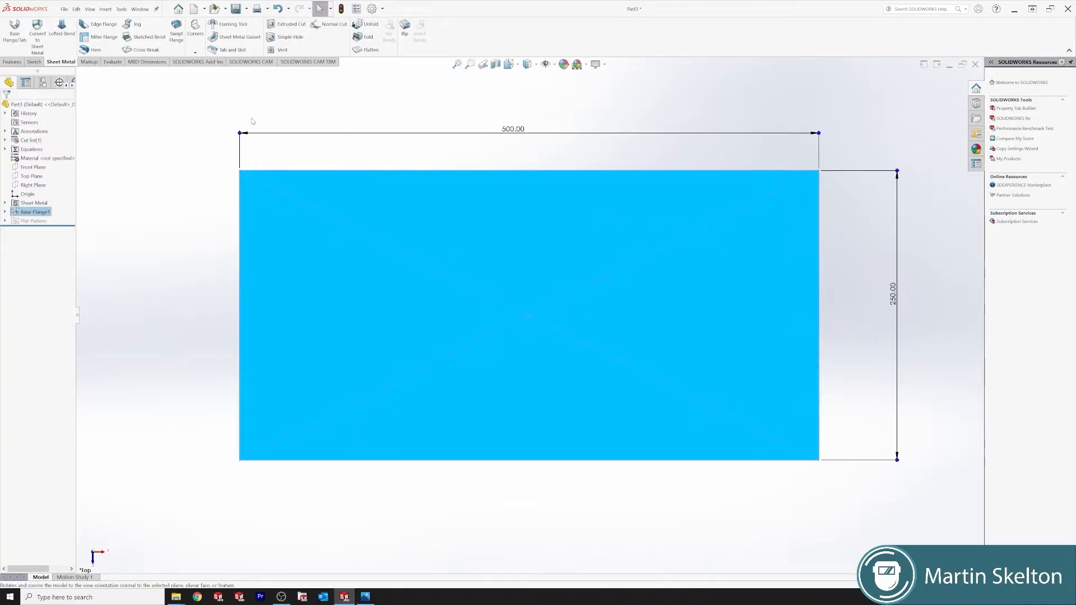
right_click(38, 158)
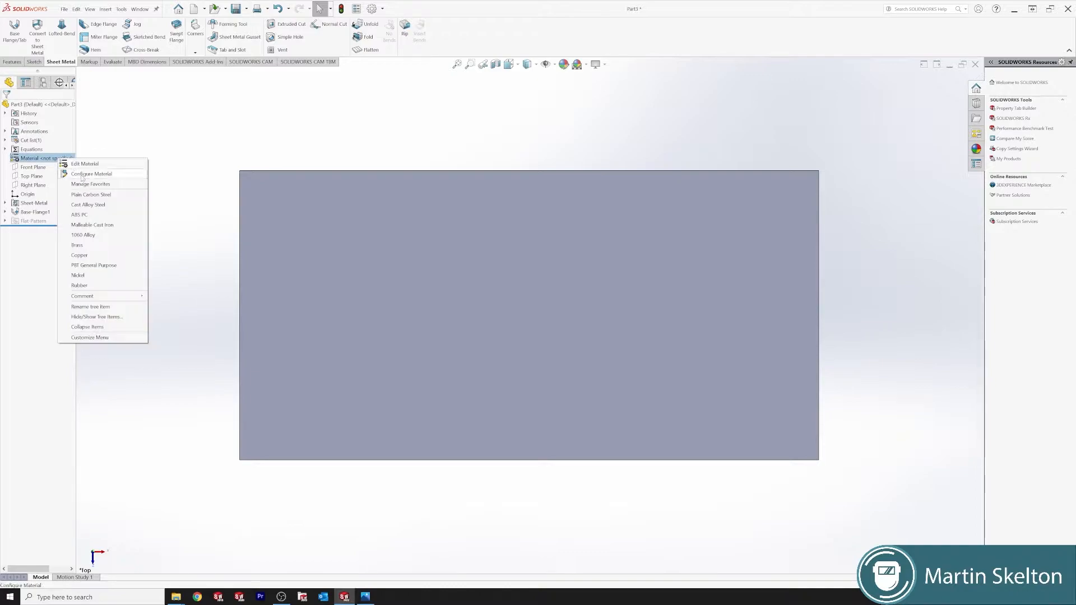
left_click(91, 195)
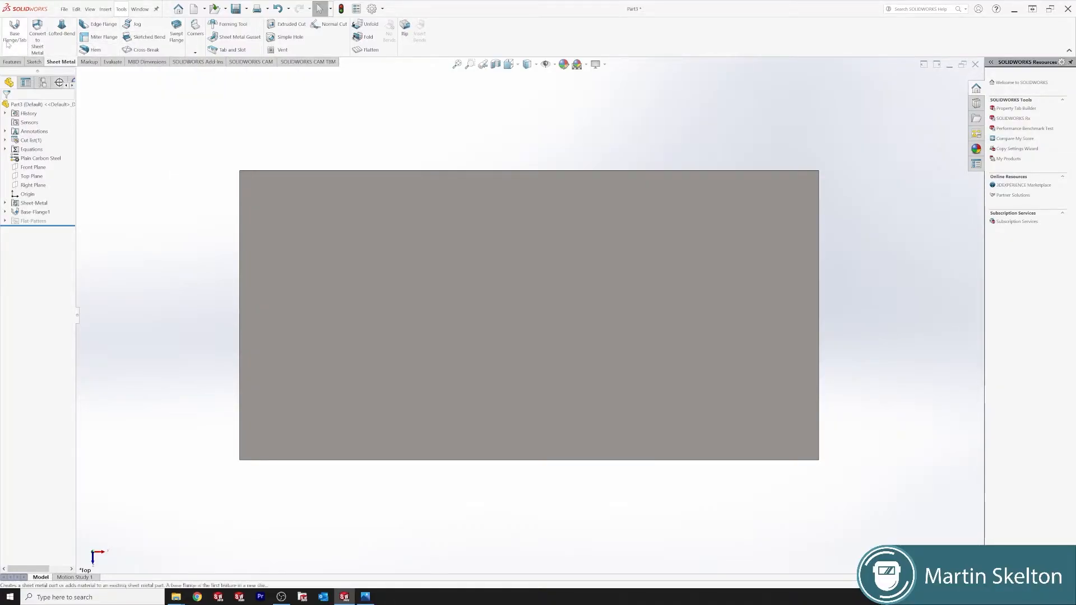
mouse_move(37, 37)
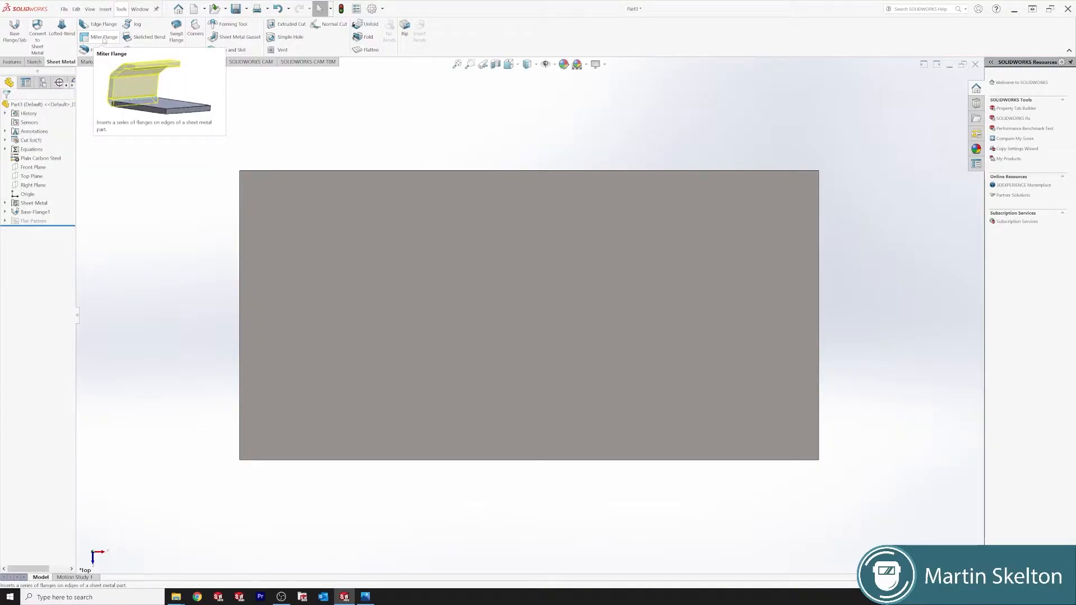
Sketch the mitre flange profile: a 100 vertical line with a short top lip.
left_click(104, 37)
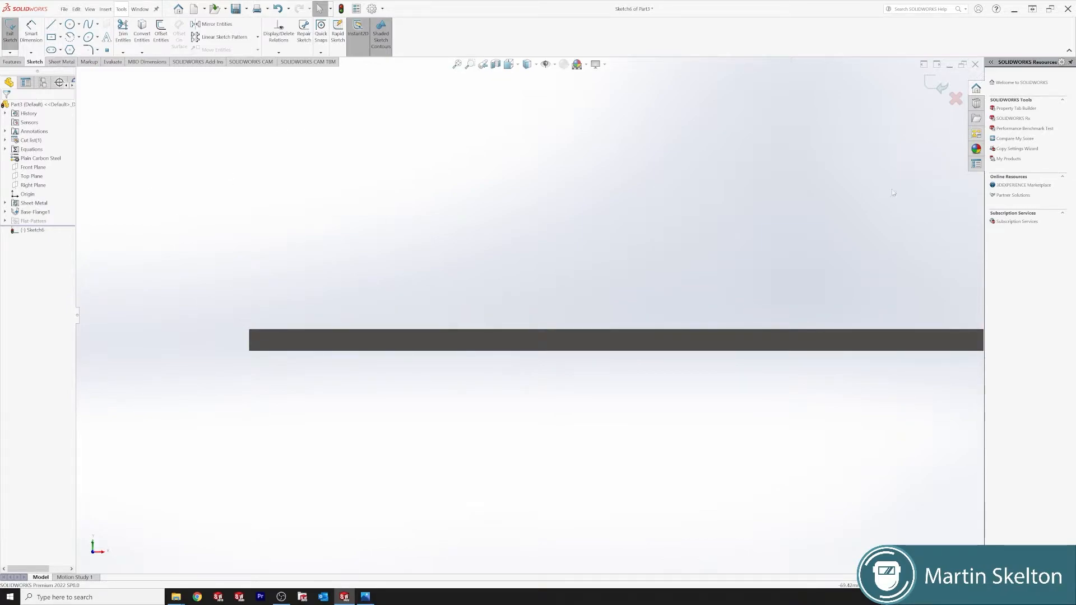
mouse_move(51, 25)
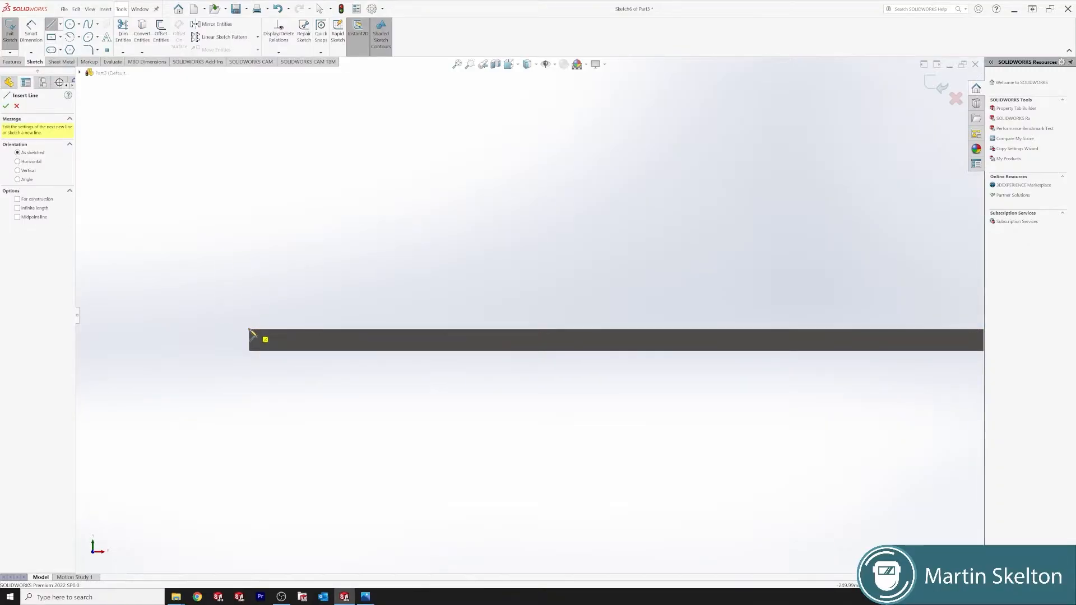
left_click_drag(264, 340, 259, 141)
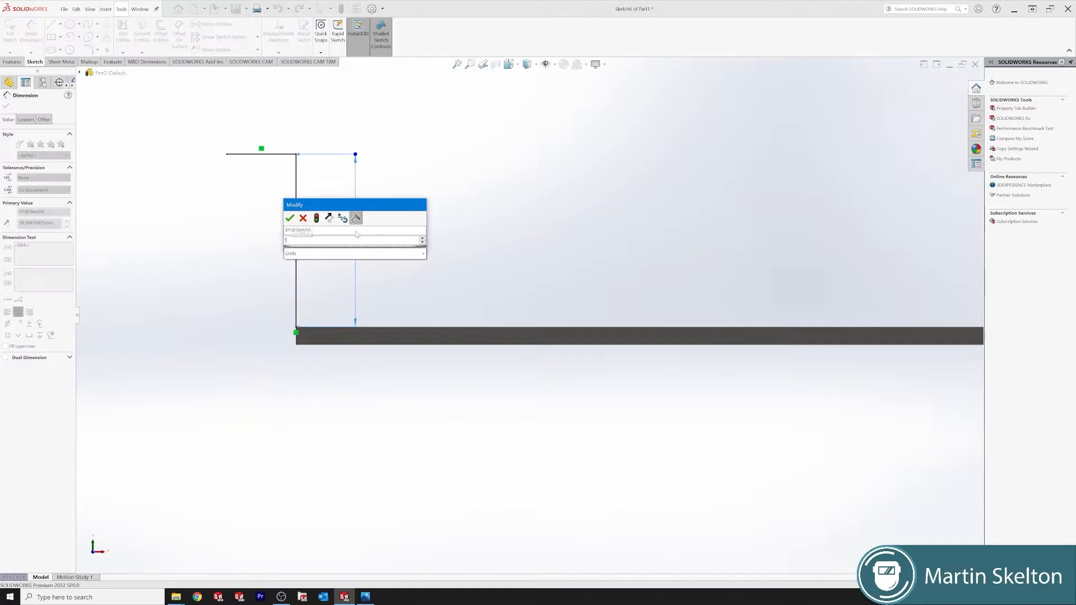
left_click(290, 217)
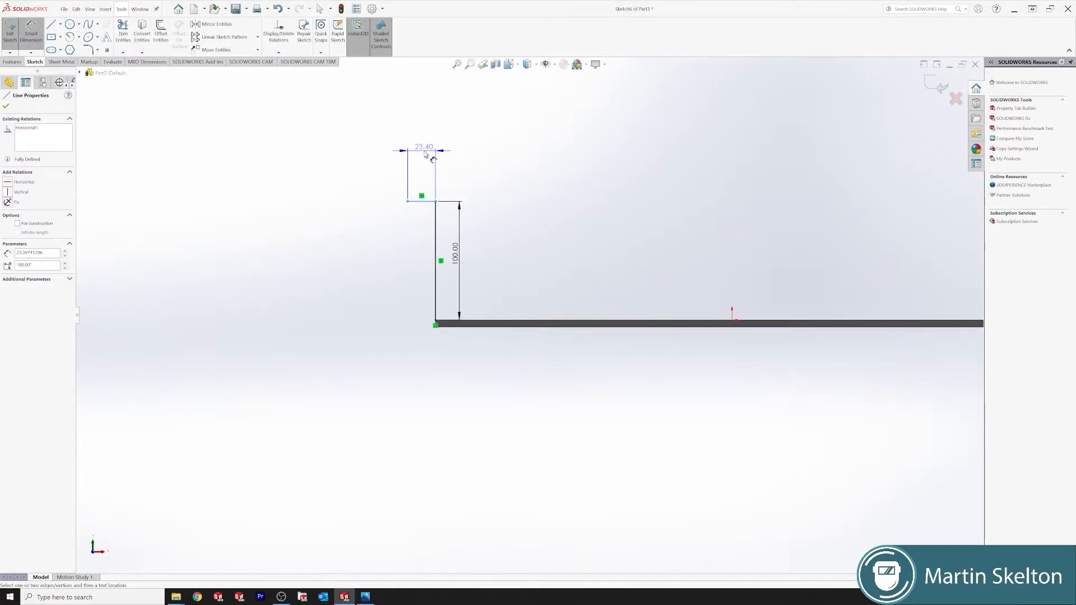
left_click(424, 147)
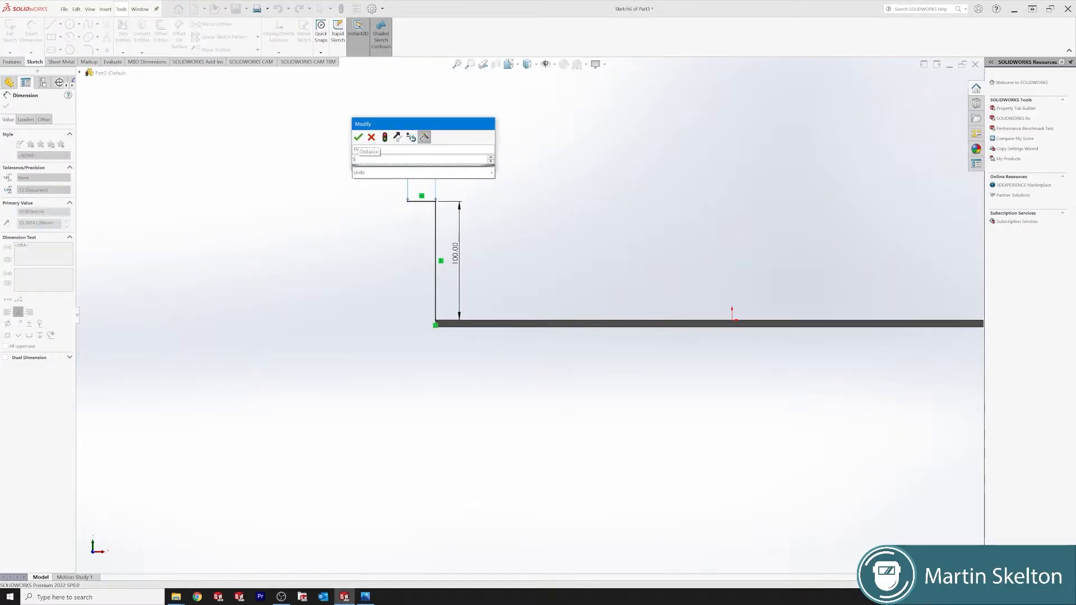
Apply the 100 by 50 mitre flange with custom bend allowance to all four edges.
left_click(357, 136)
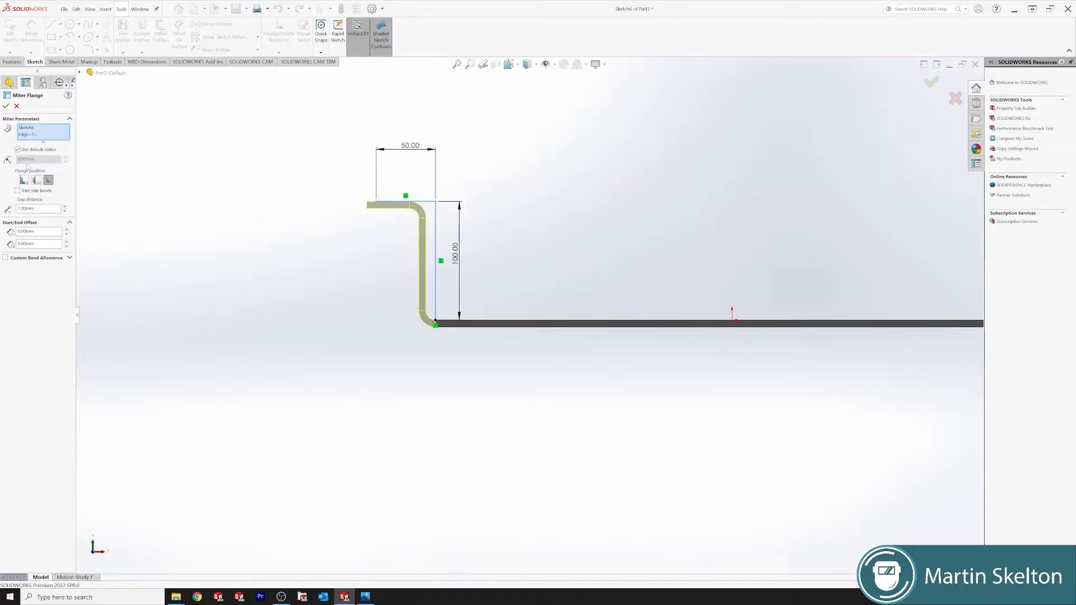
left_click(25, 180)
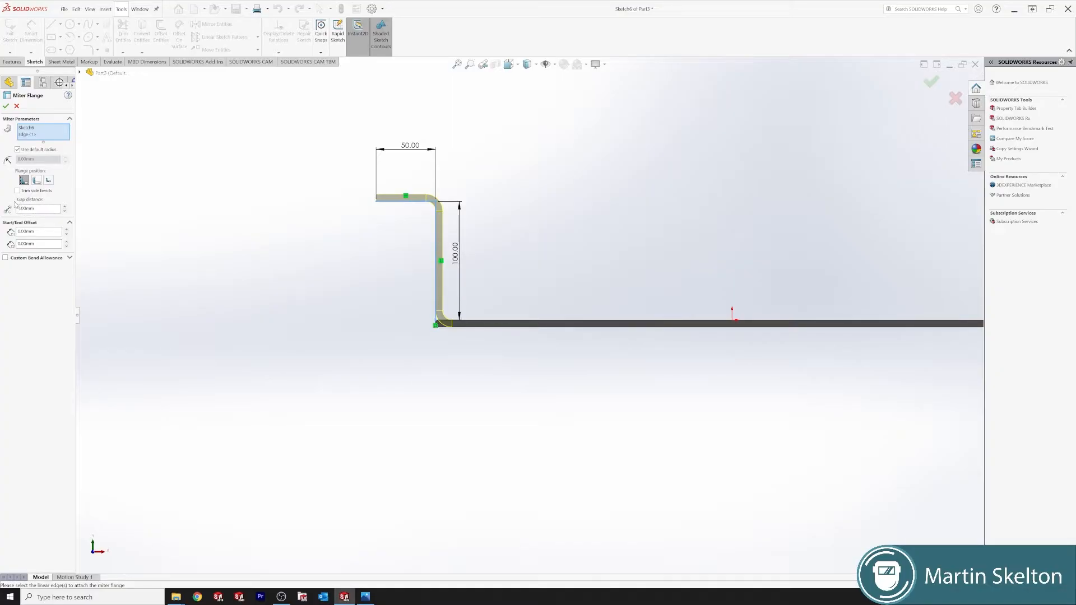
left_click(6, 257)
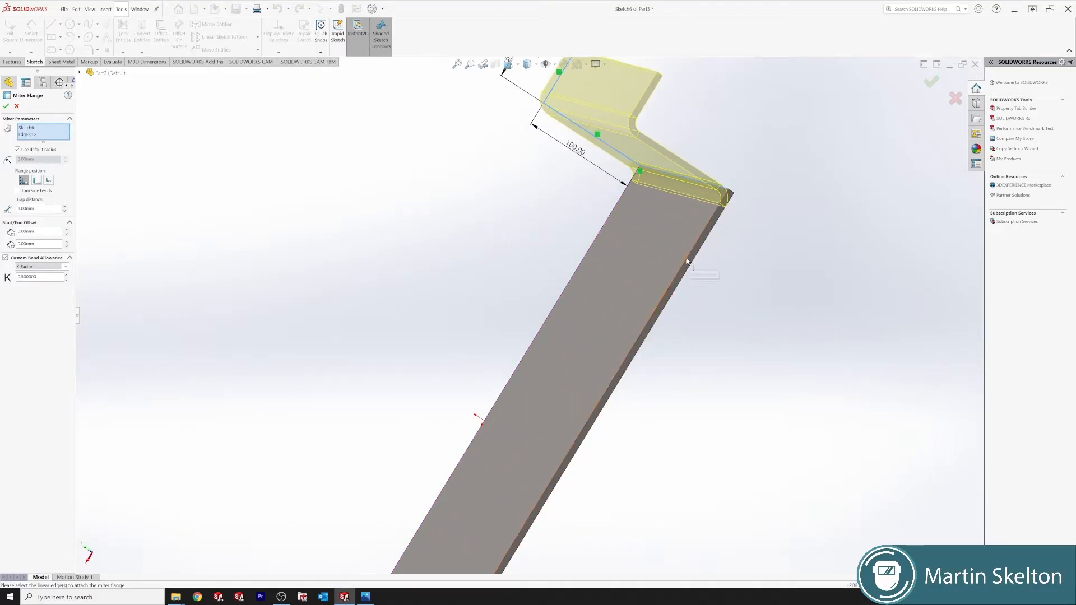
left_click(618, 199)
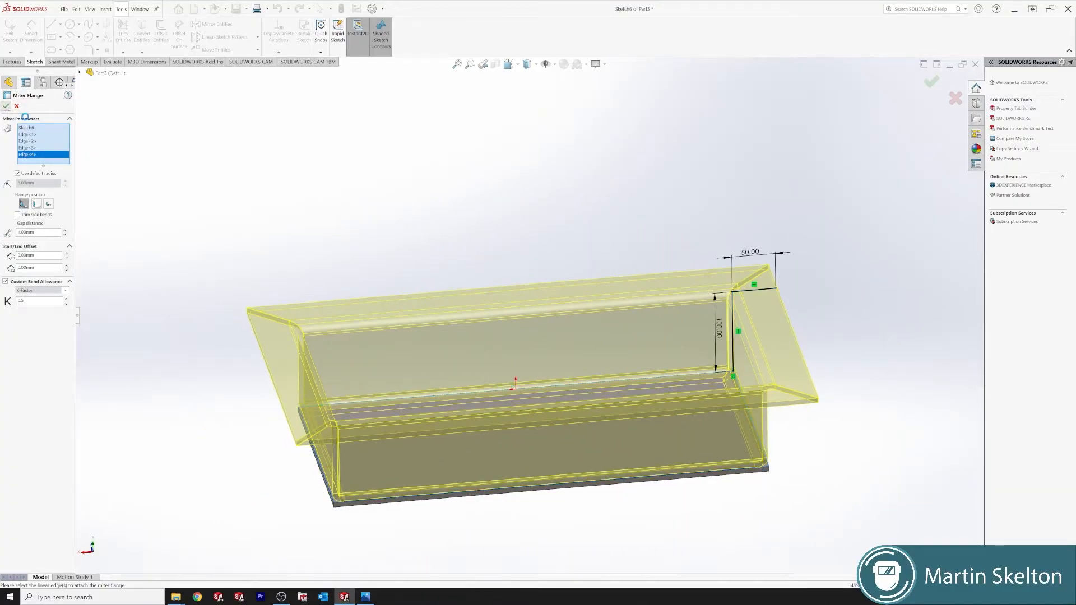
left_click(6, 106)
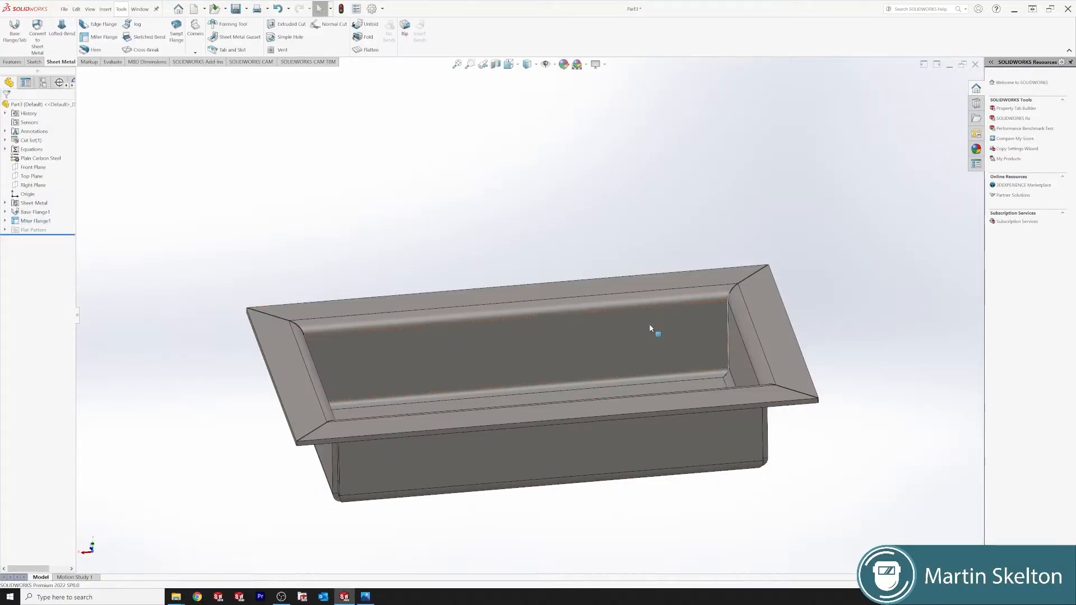
left_click_drag(652, 330, 422, 274)
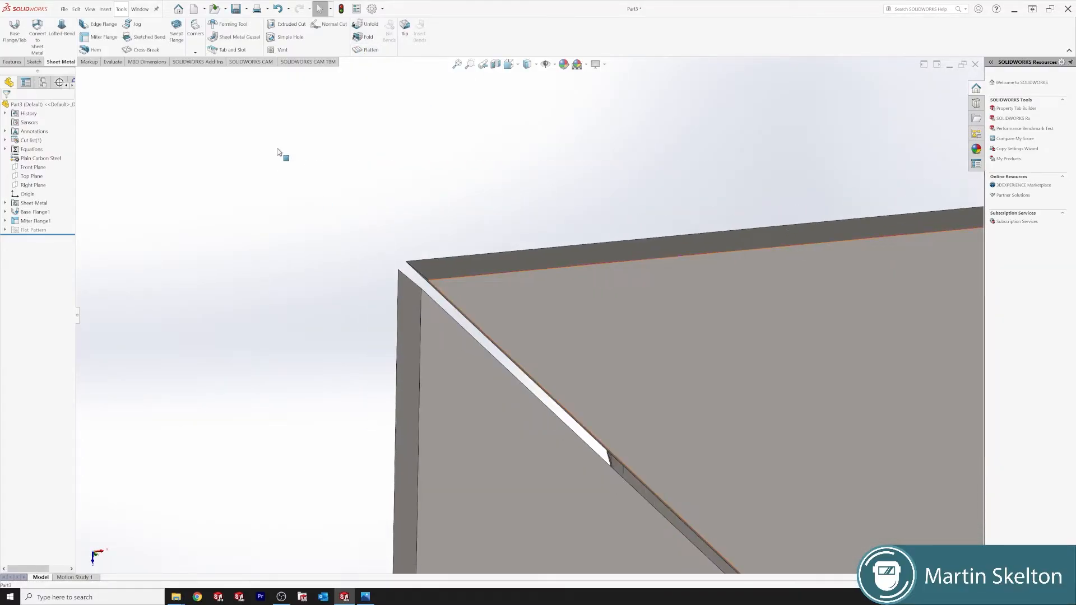
left_click(111, 61)
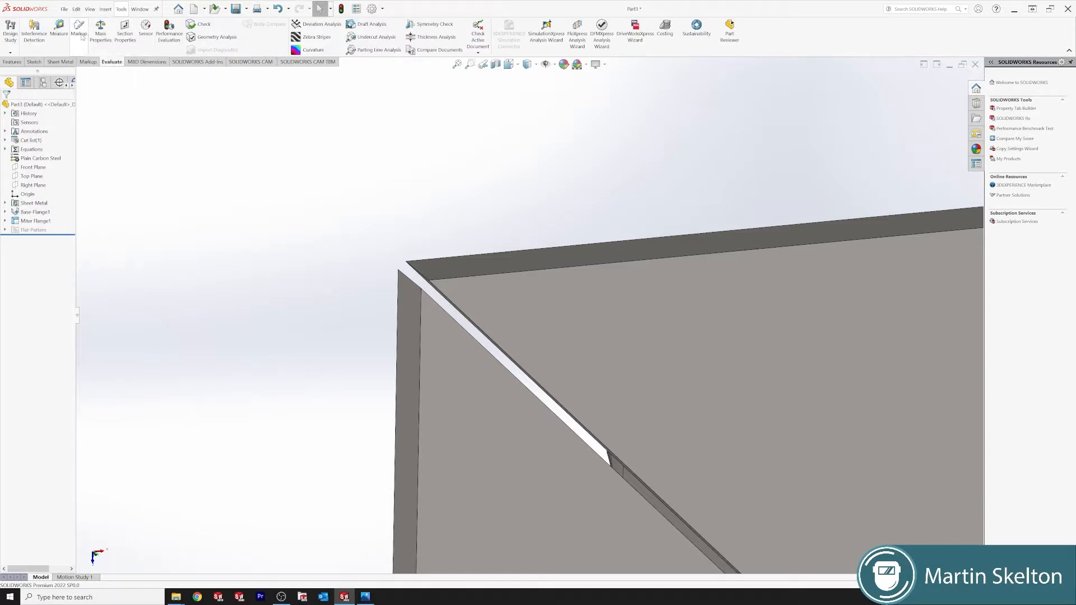
left_click(58, 33)
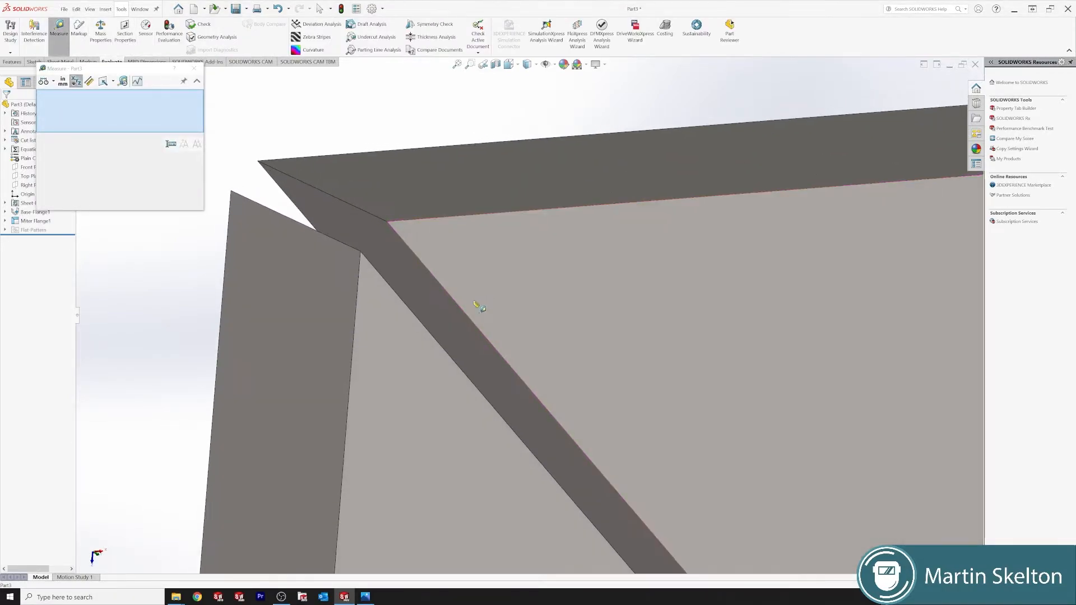
left_click(481, 308)
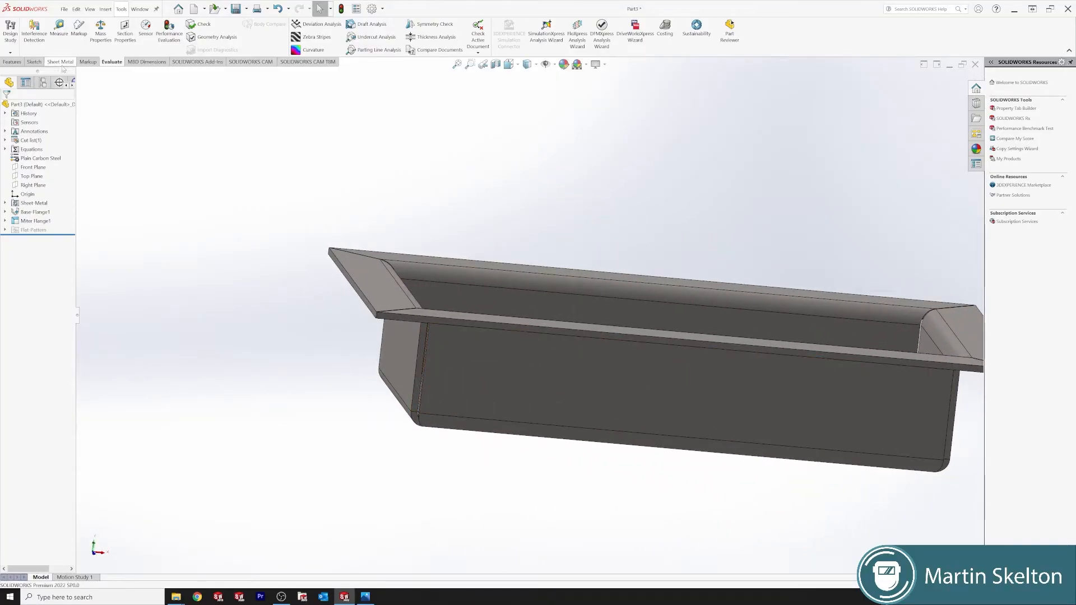
Add a Closed Corner feature sealing the mitred tray corner gaps.
left_click(60, 62)
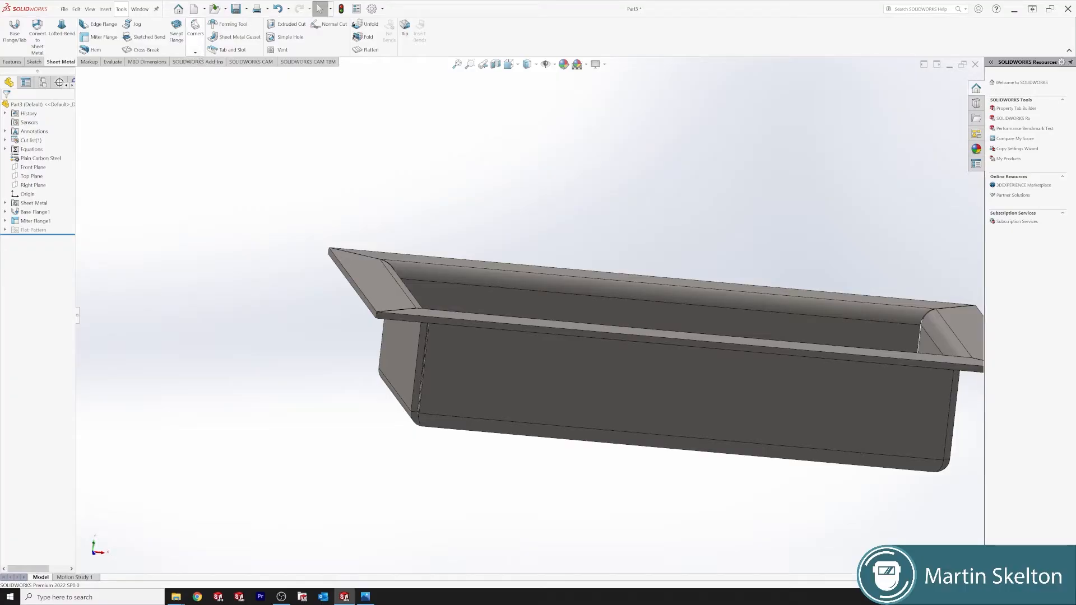
left_click(195, 33)
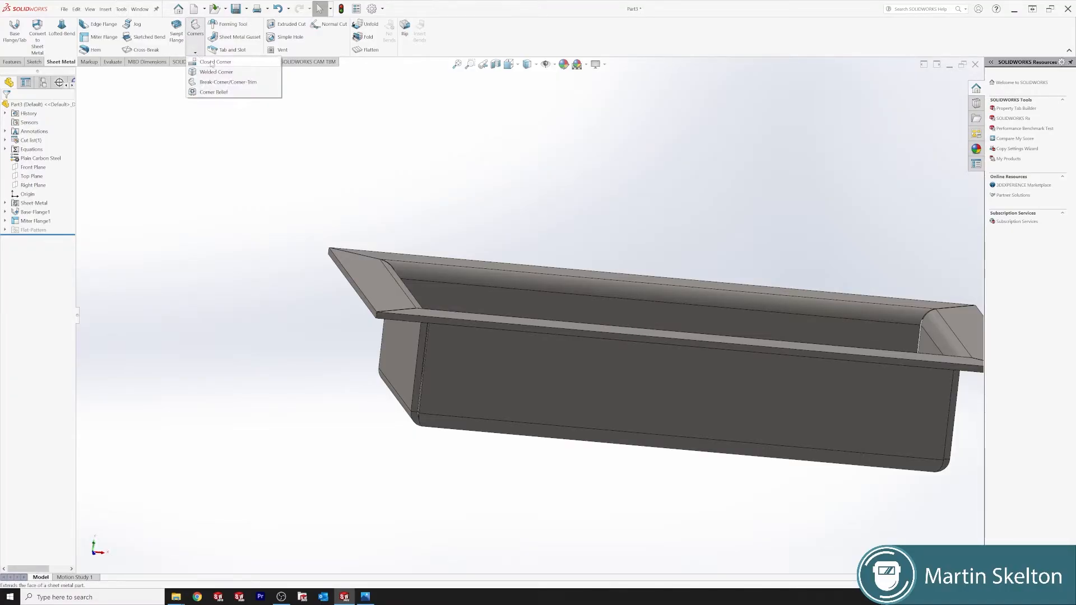
left_click(214, 62)
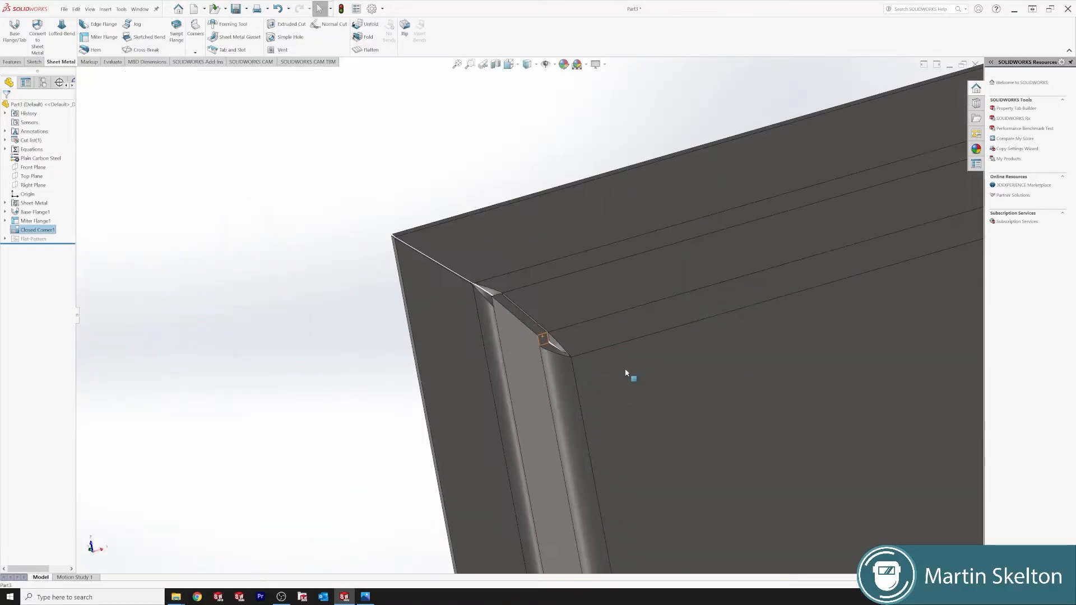
left_click_drag(624, 373, 707, 429)
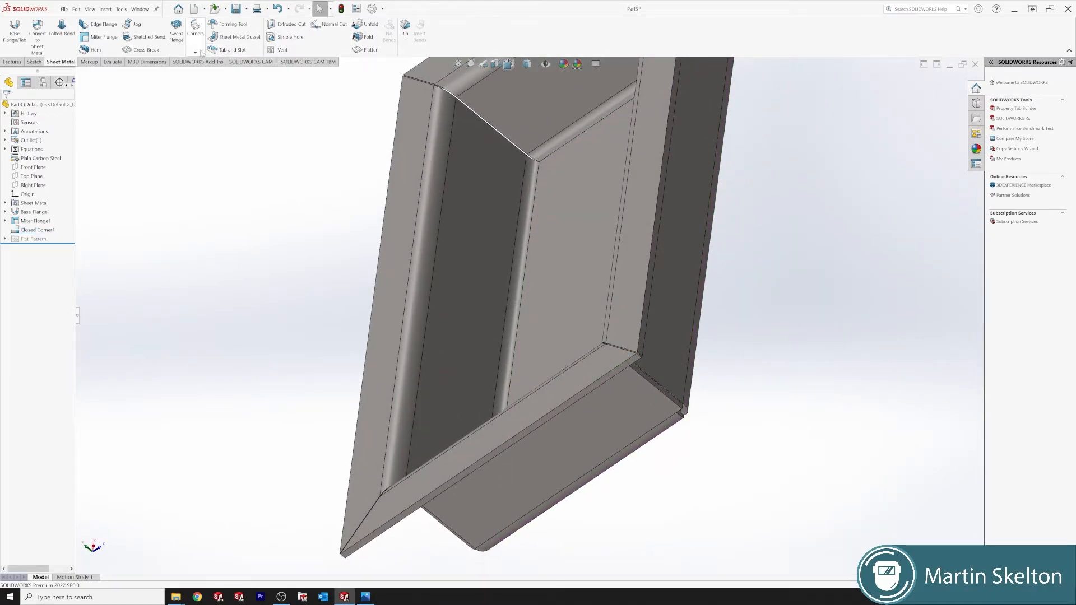
Delete Closed Corner1 and add a Welded Corner on the tray's corner face.
right_click(36, 229)
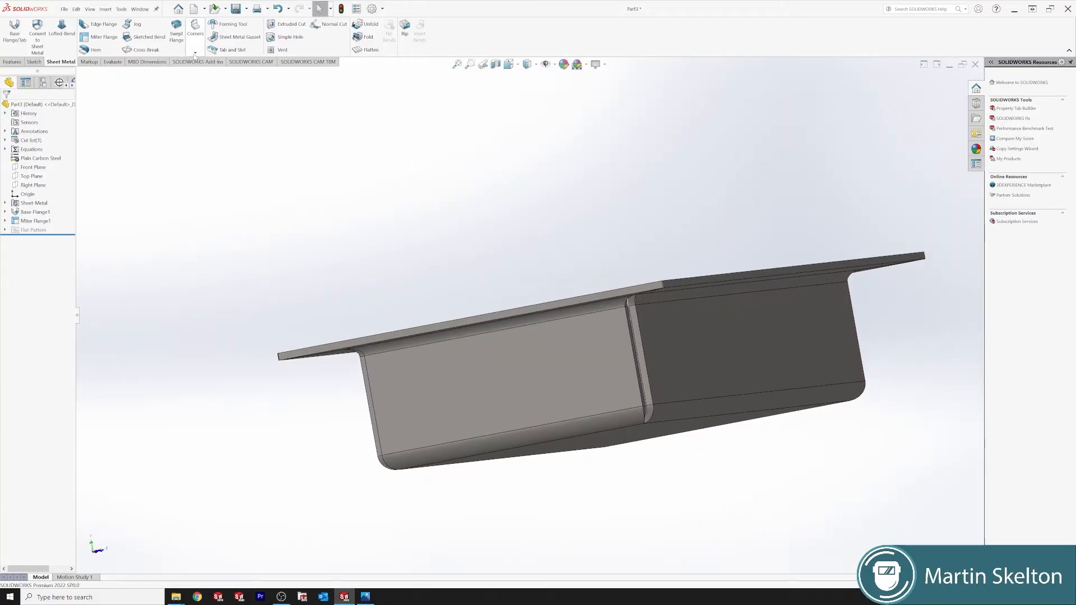
left_click(195, 32)
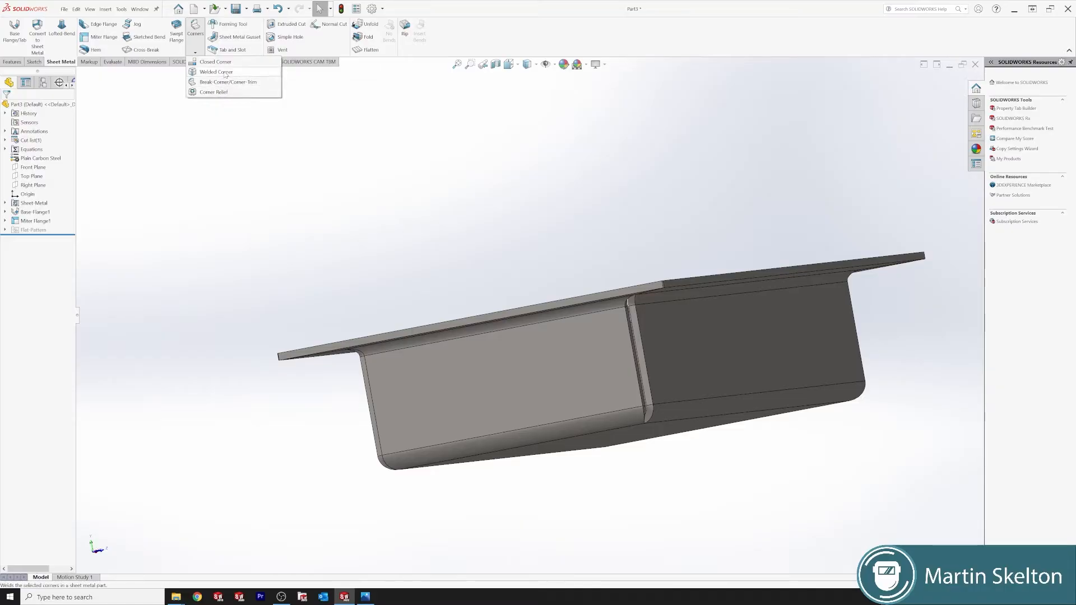
left_click(215, 71)
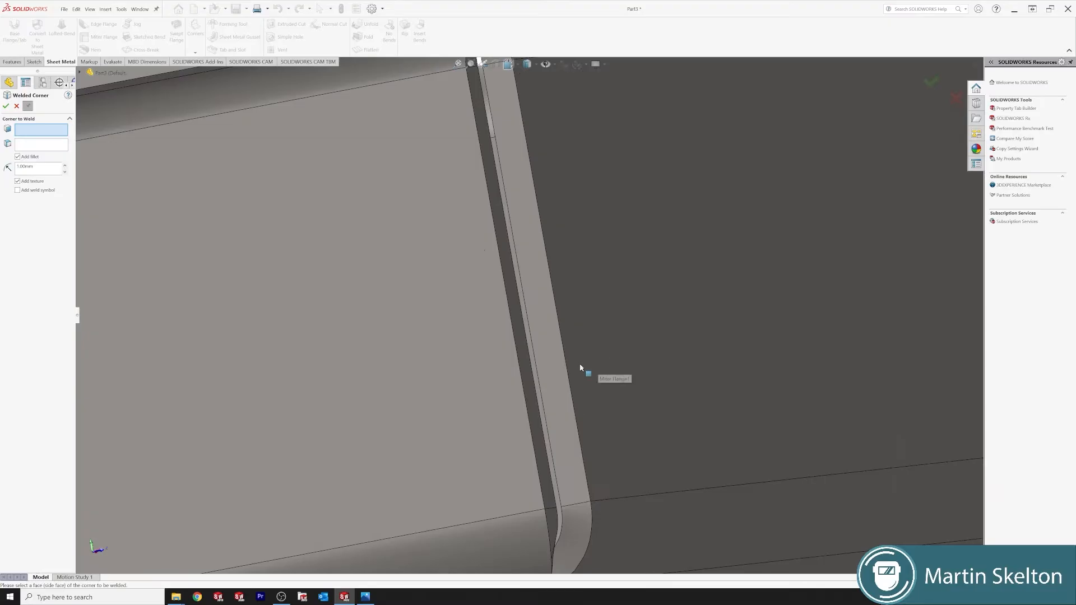
left_click(589, 374)
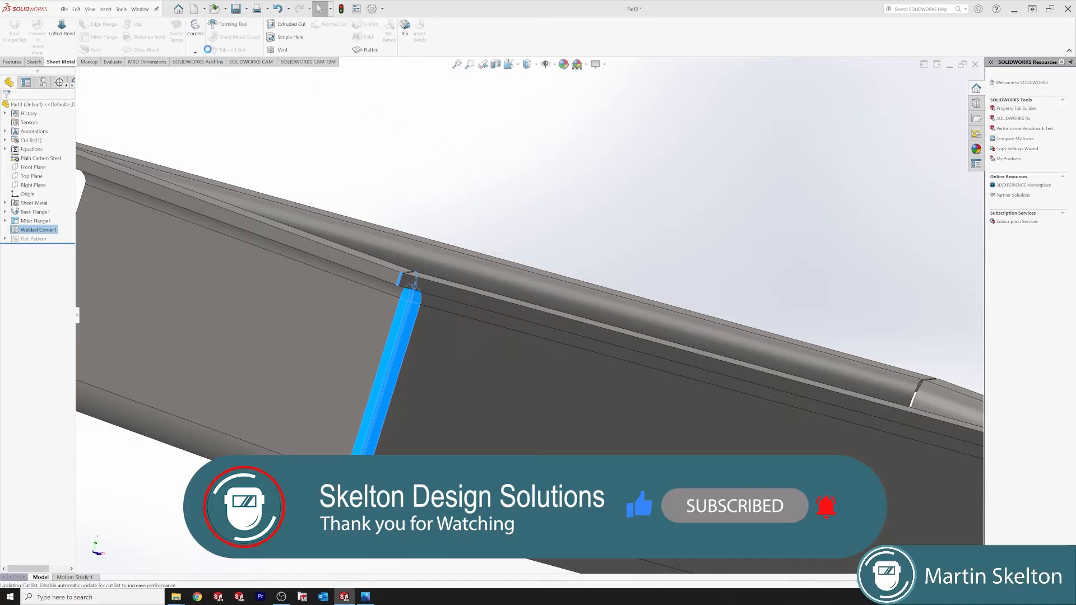
Try a Break Corner on the corner edge, then delete Break-Corner1.
left_click(196, 29)
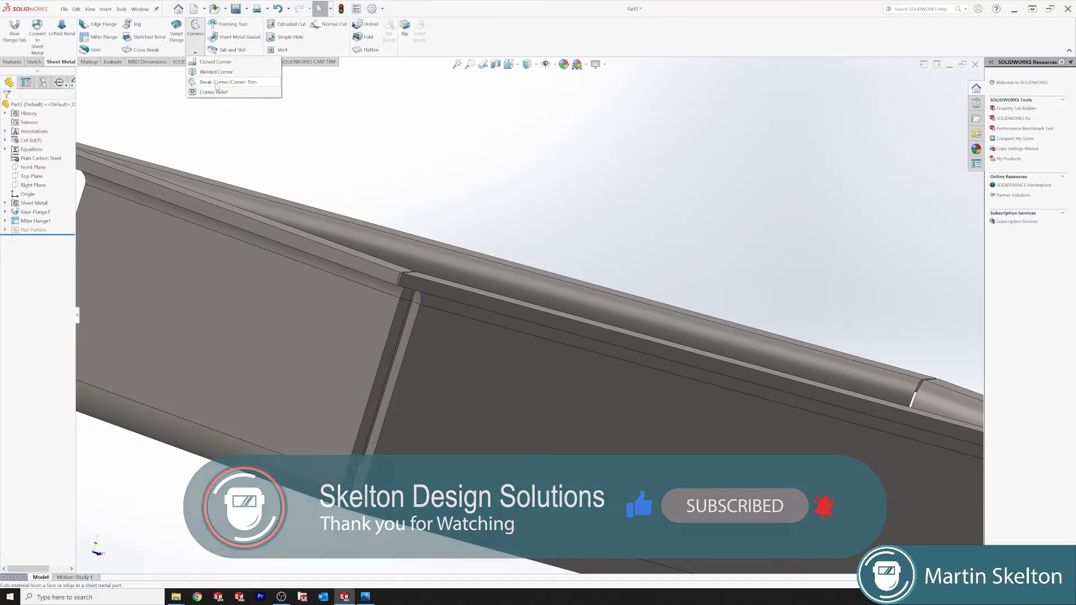
left_click(228, 82)
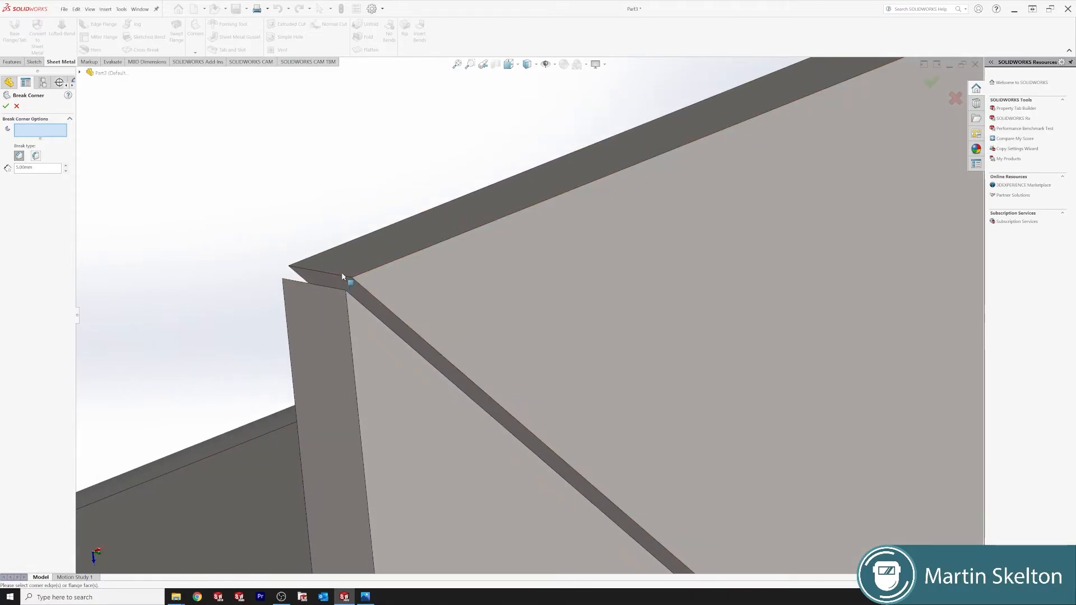
left_click(349, 281)
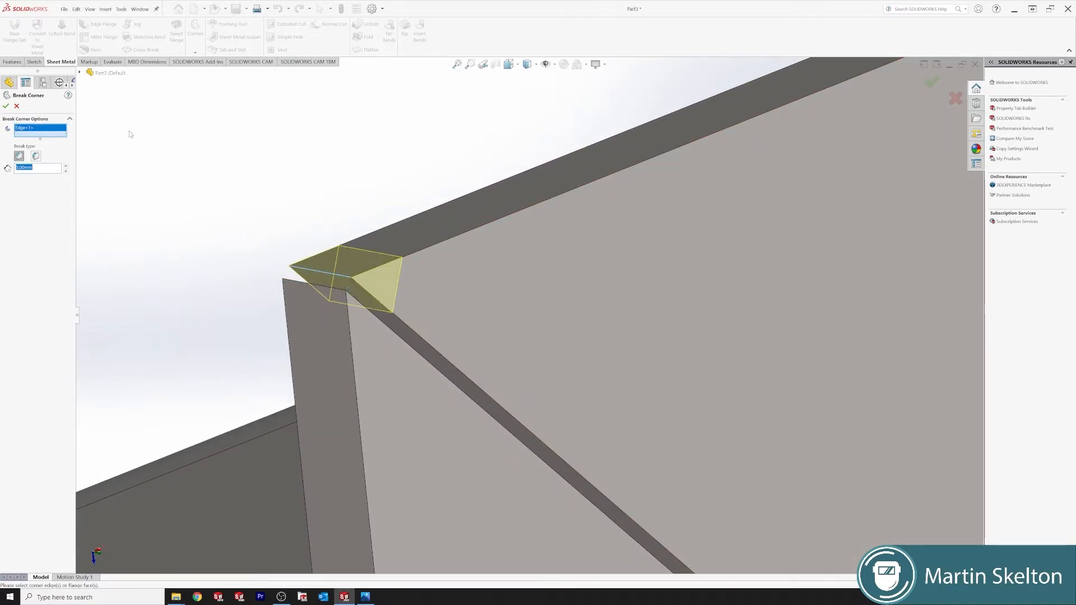
left_click(5, 106)
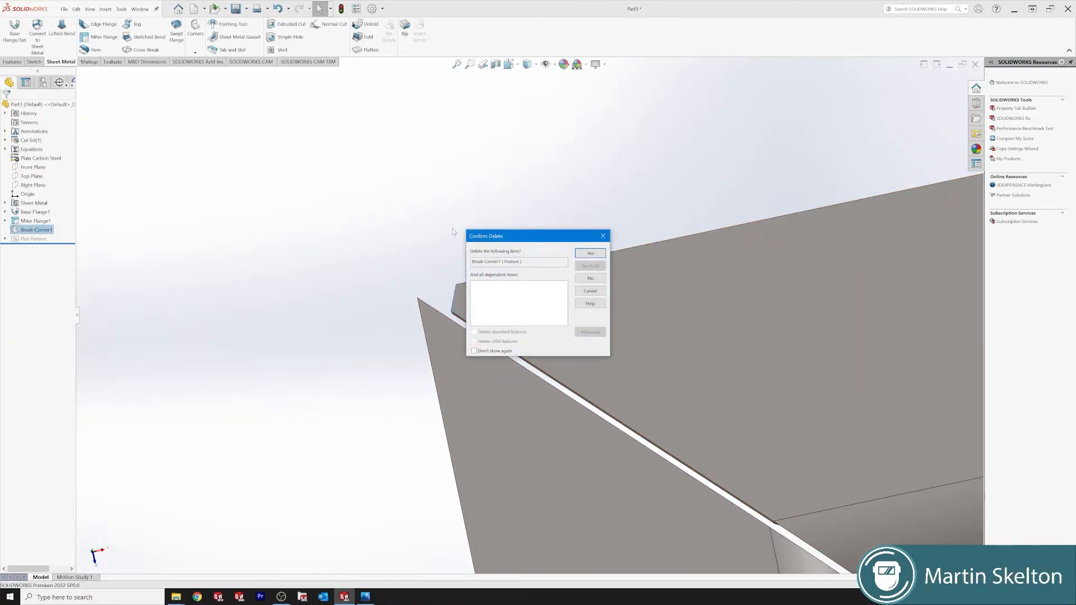
left_click(589, 252)
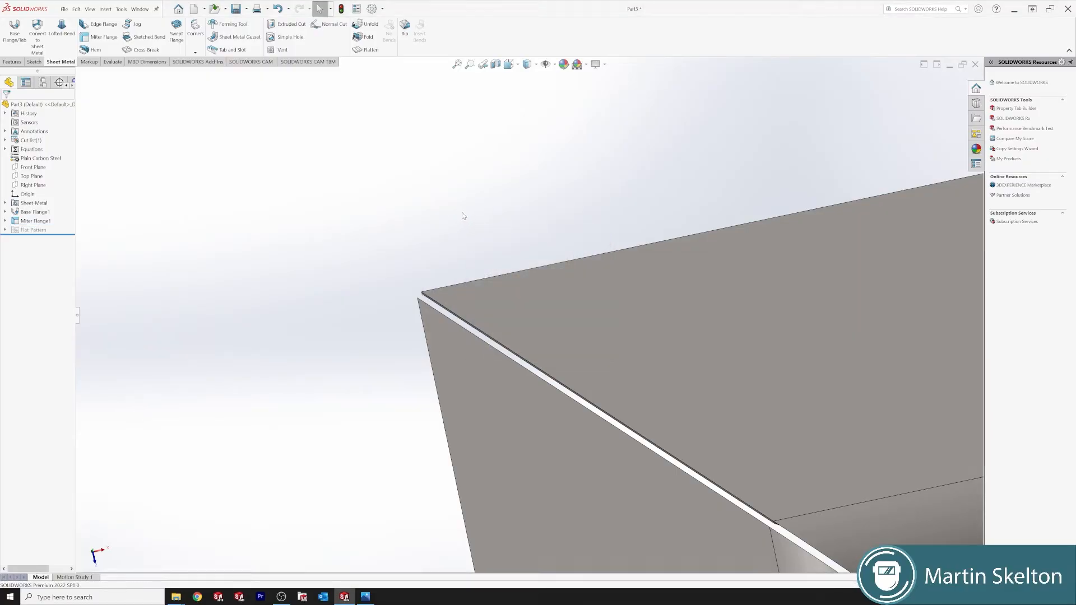
Collect all tray corners and apply Obround corner reliefs.
left_click(195, 33)
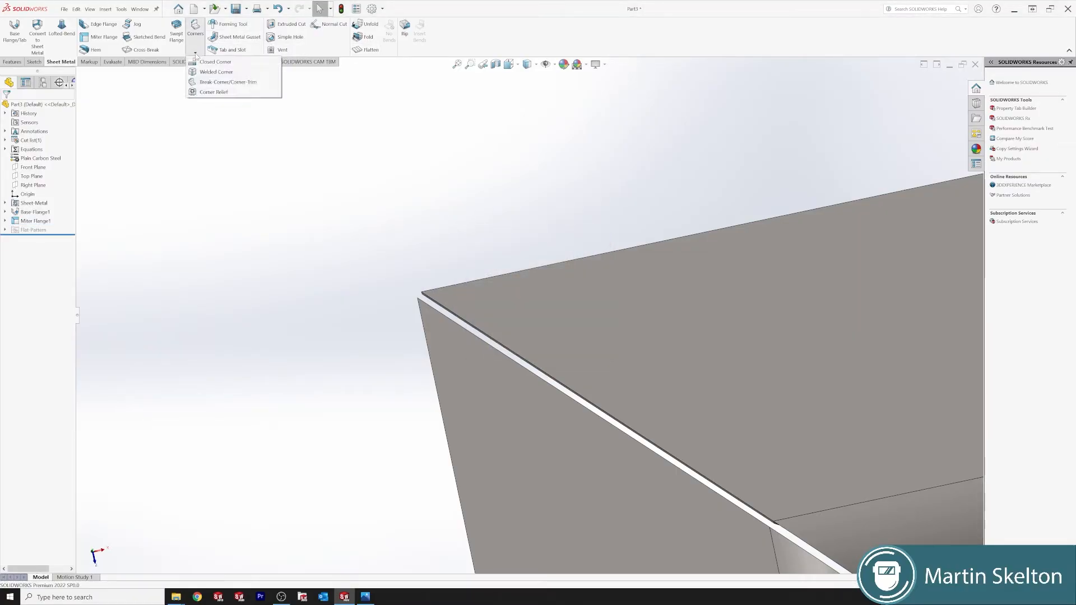
left_click(214, 92)
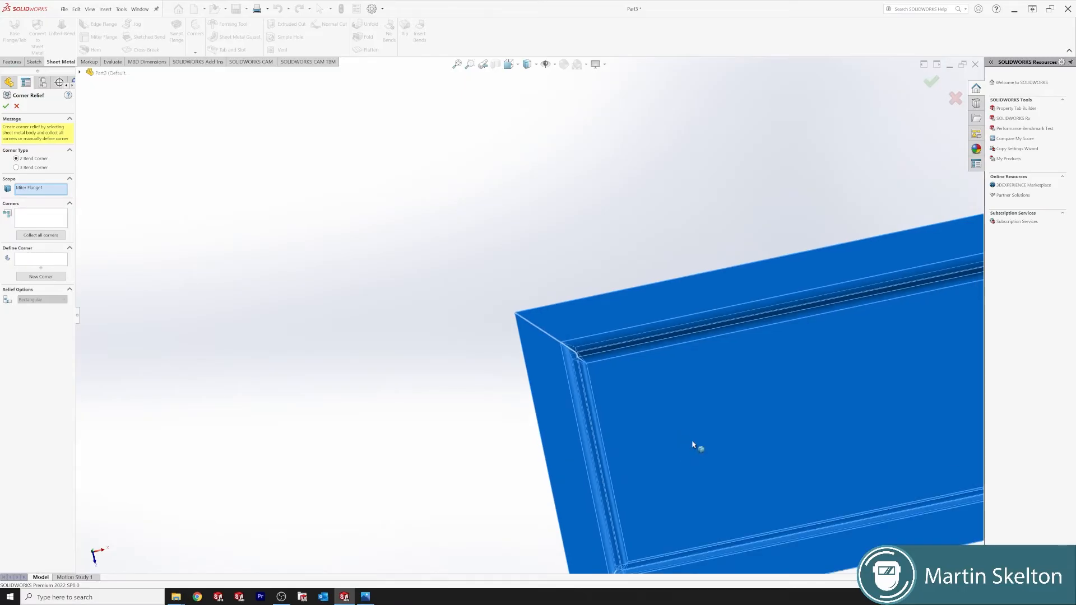
left_click_drag(700, 449, 597, 370)
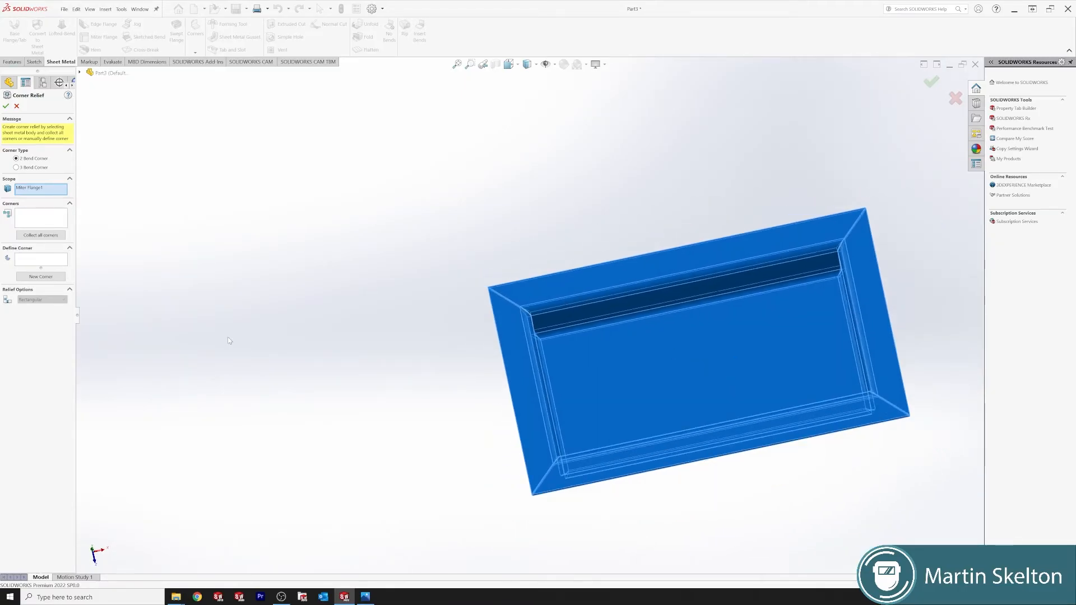
left_click(39, 235)
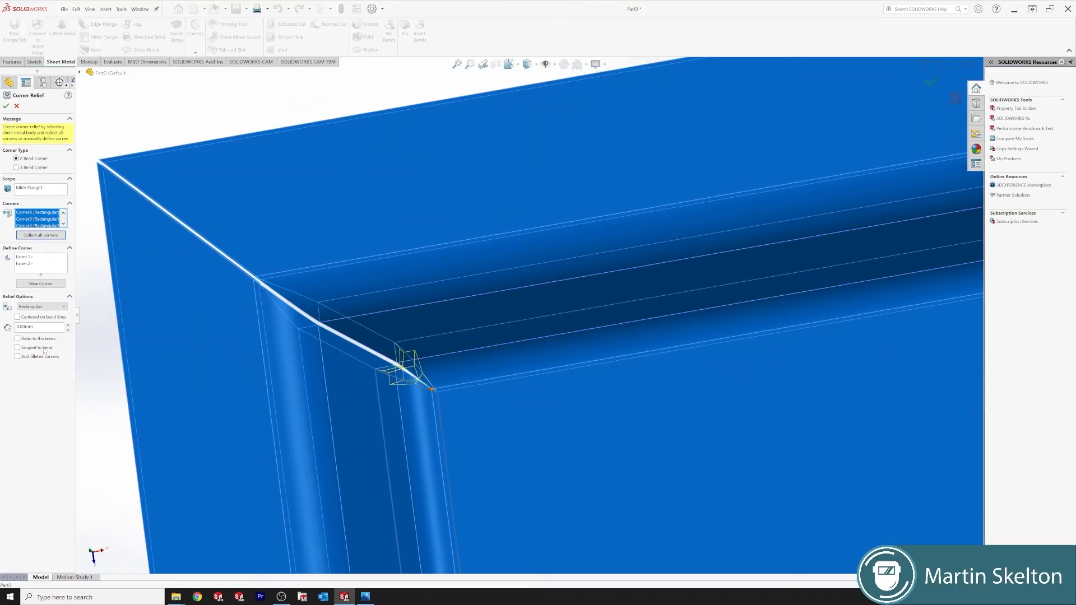
left_click(66, 306)
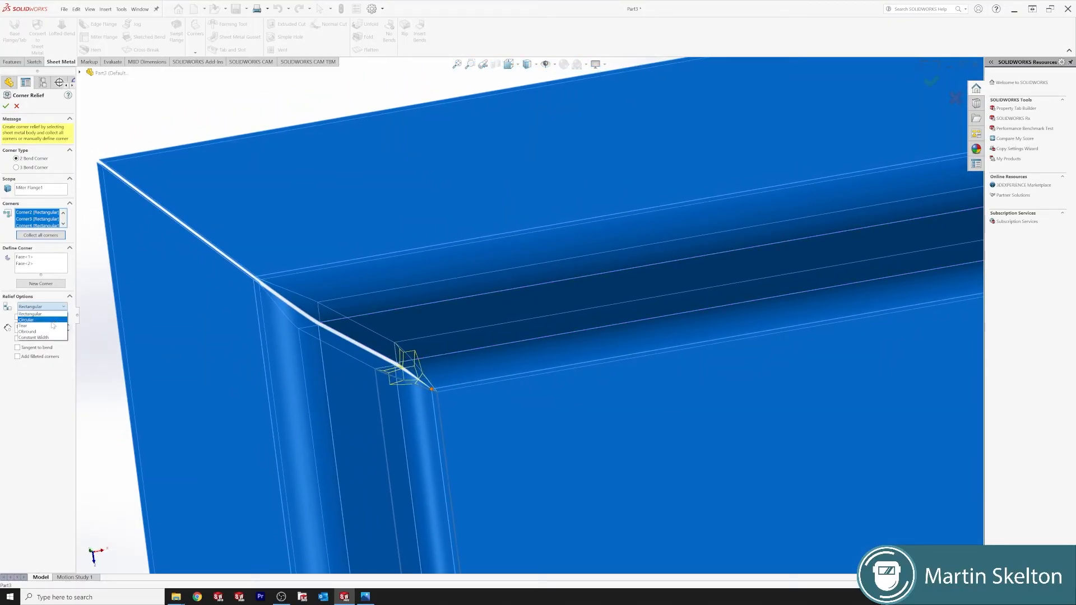
left_click(27, 332)
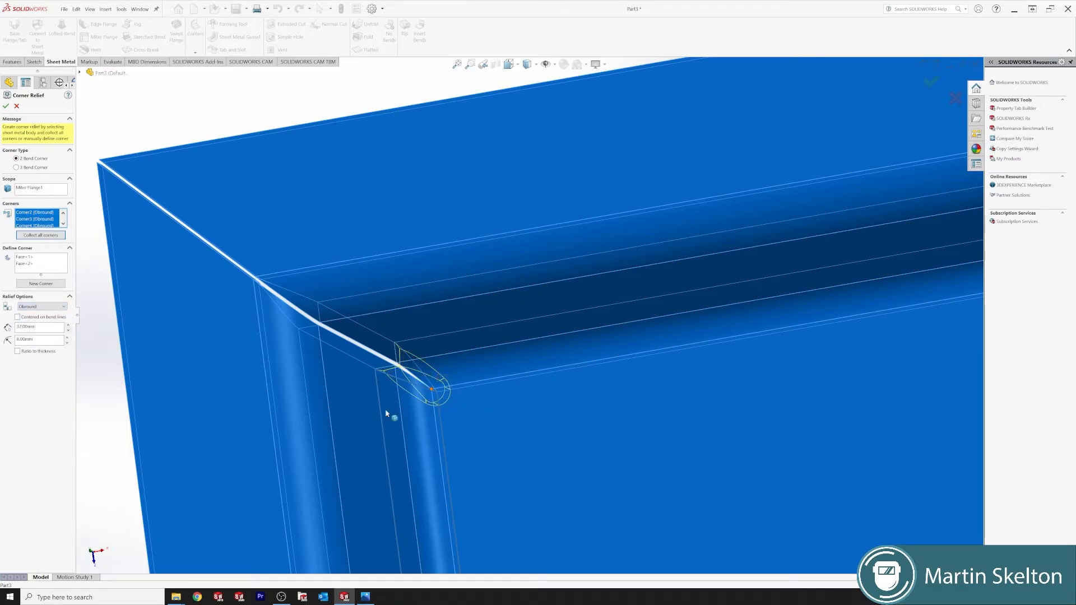
left_click(38, 327)
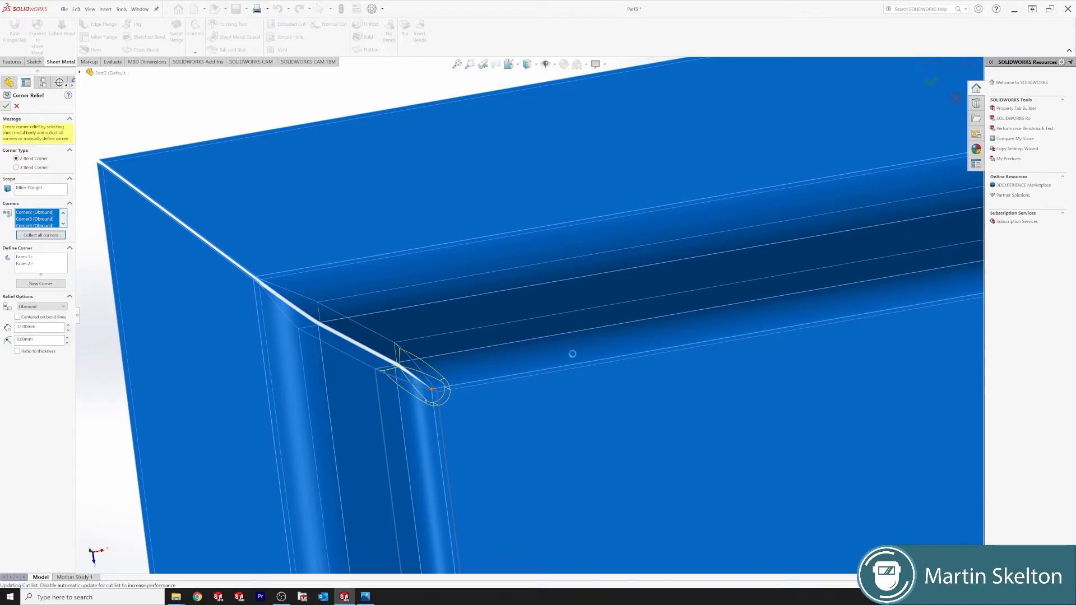
left_click(6, 106)
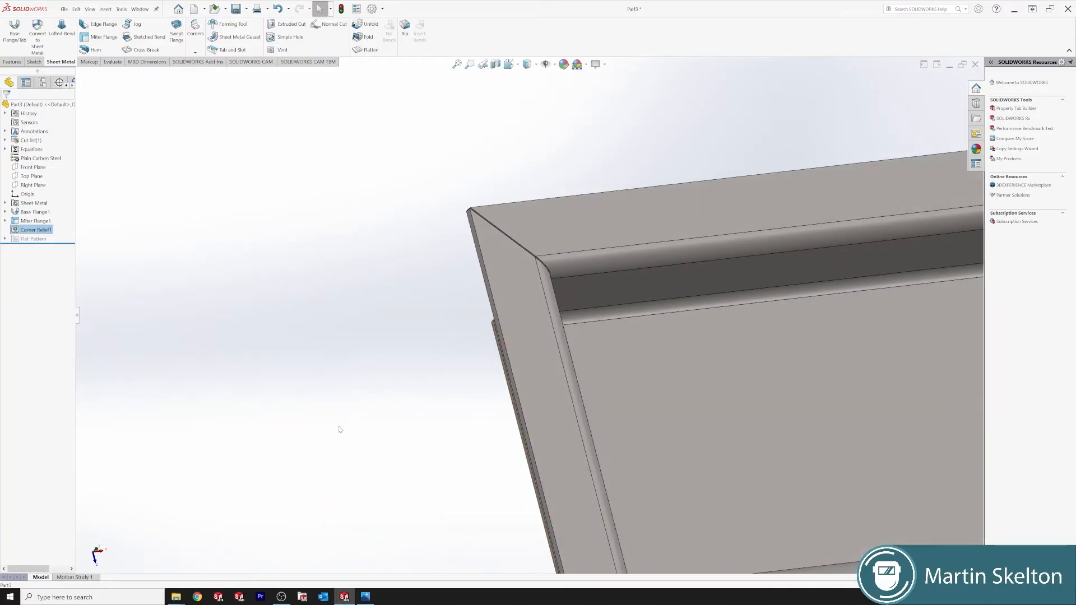
Flatten the tray into its flat pattern.
left_click(35, 212)
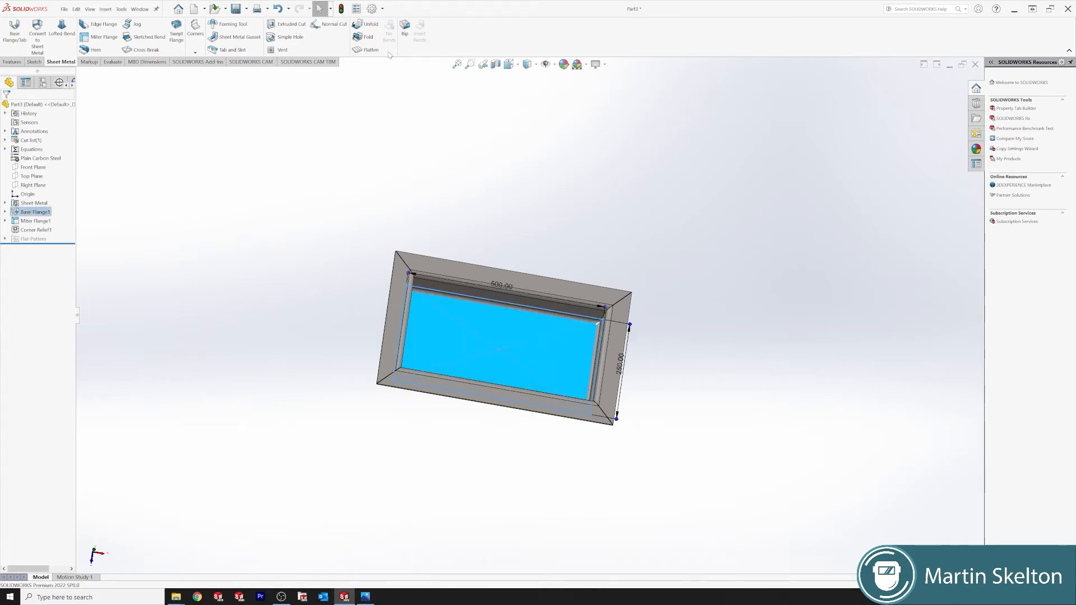
left_click(370, 49)
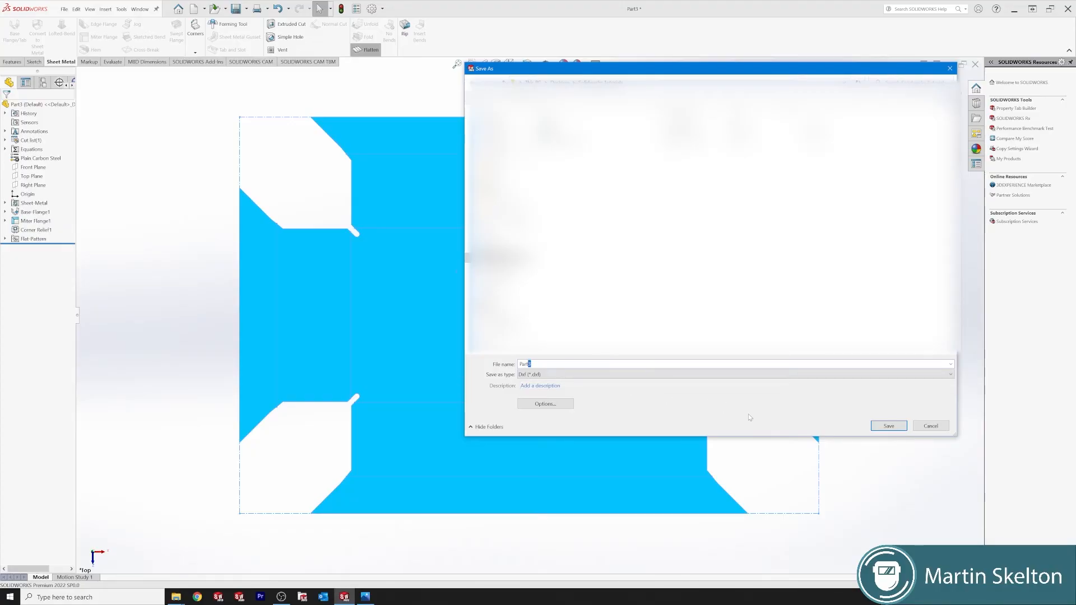
Export the flat pattern to DXF as sheet metal with geometry and bend lines.
left_click(887, 425)
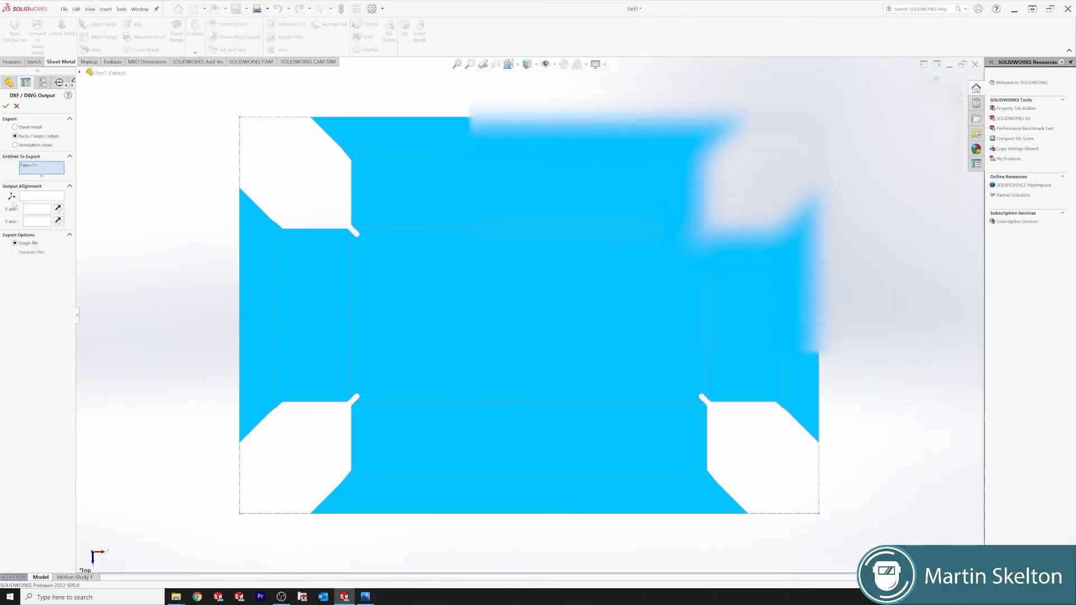
left_click(16, 127)
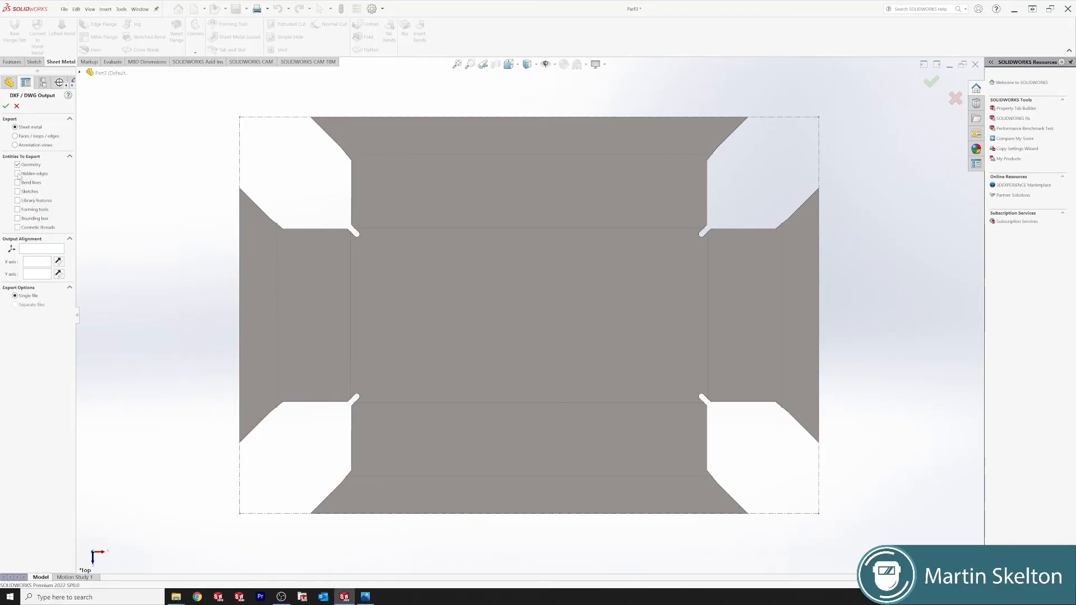
left_click(17, 183)
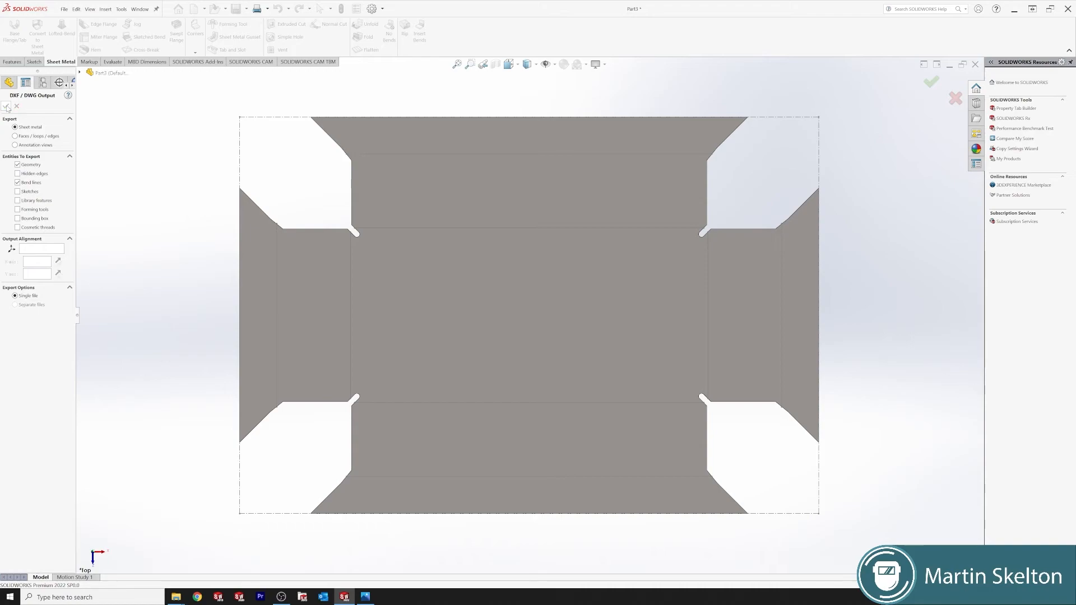
left_click(6, 107)
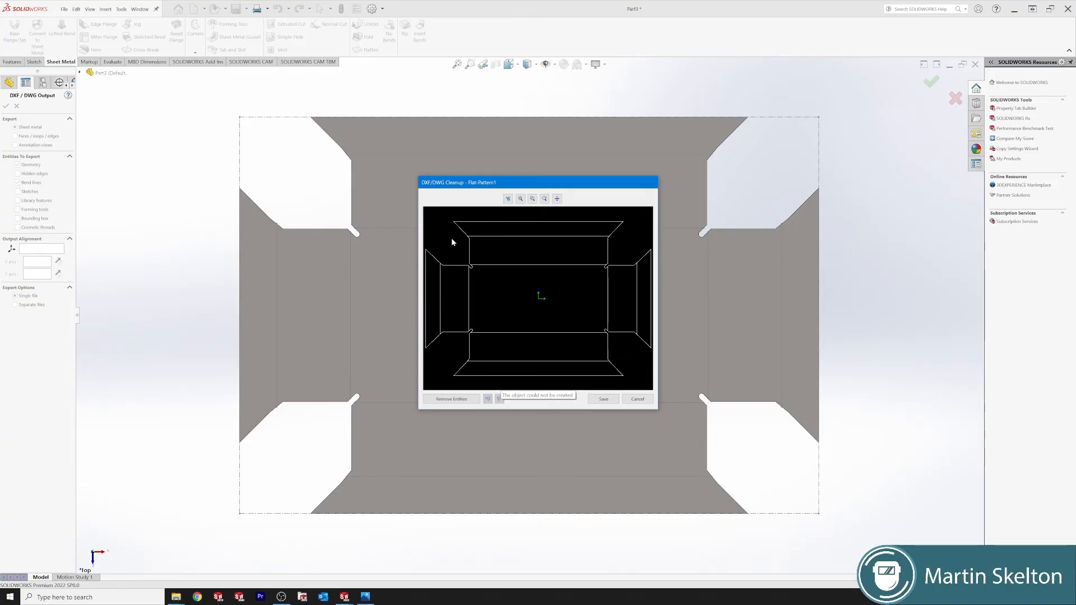
mouse_move(469, 239)
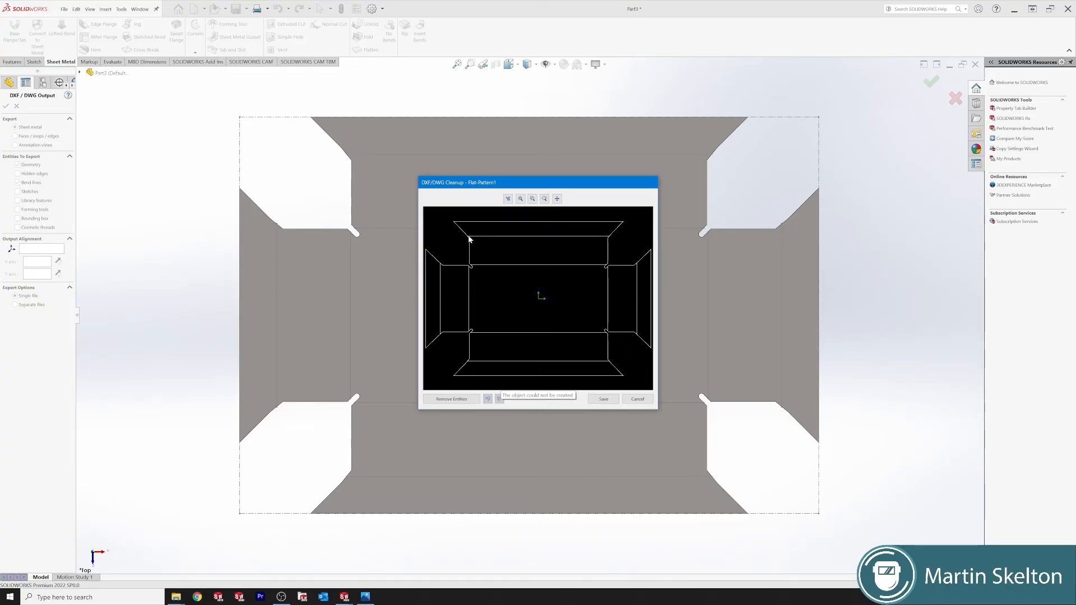
mouse_move(608, 266)
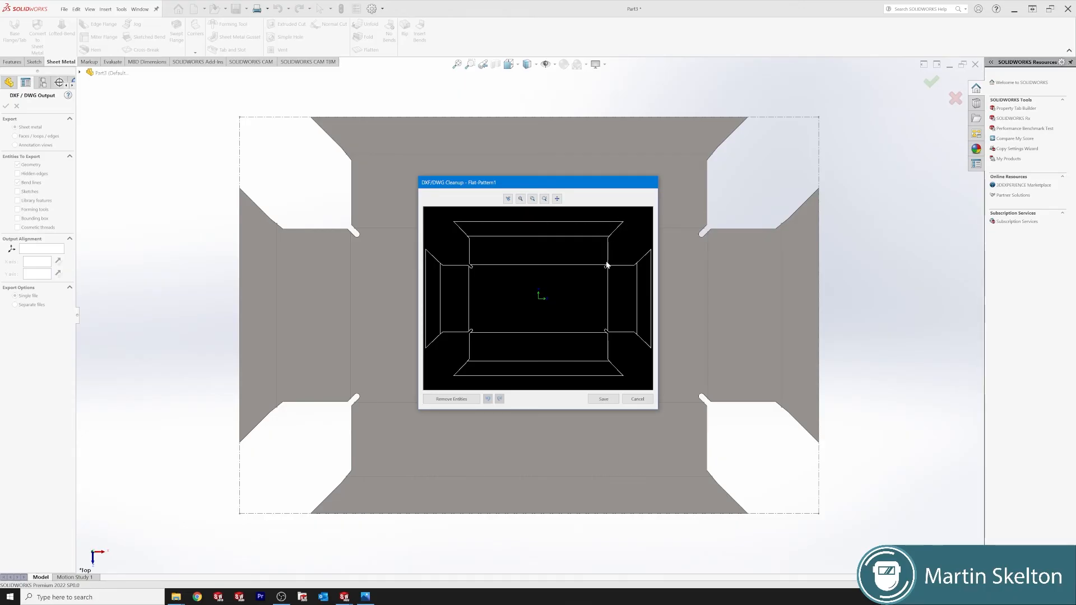
mouse_move(636, 339)
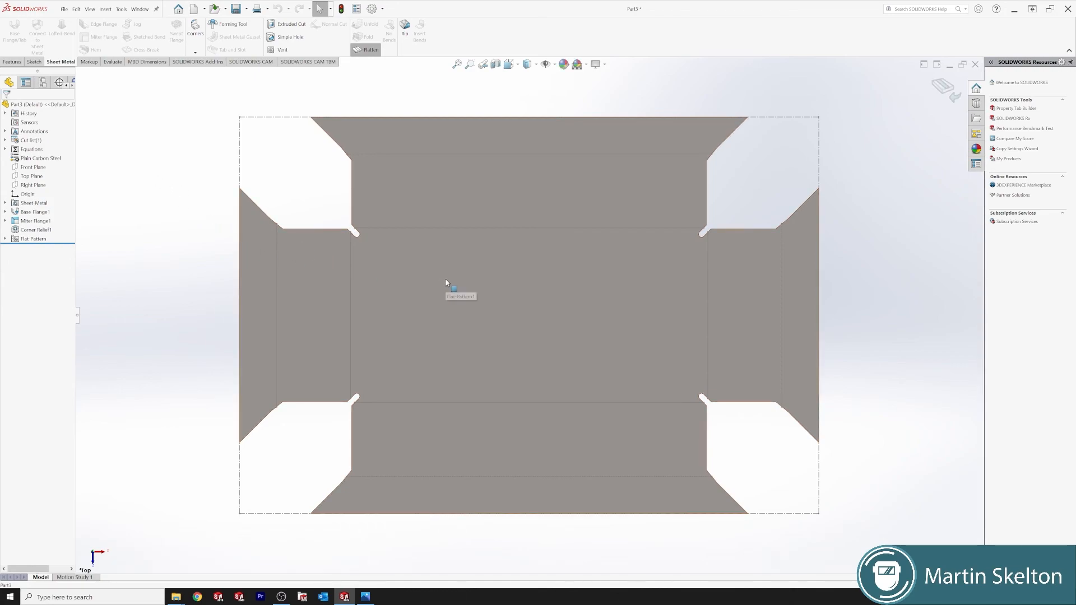
Export the flat pattern face to DXF as an outline only, without bend lines.
right_click(450, 284)
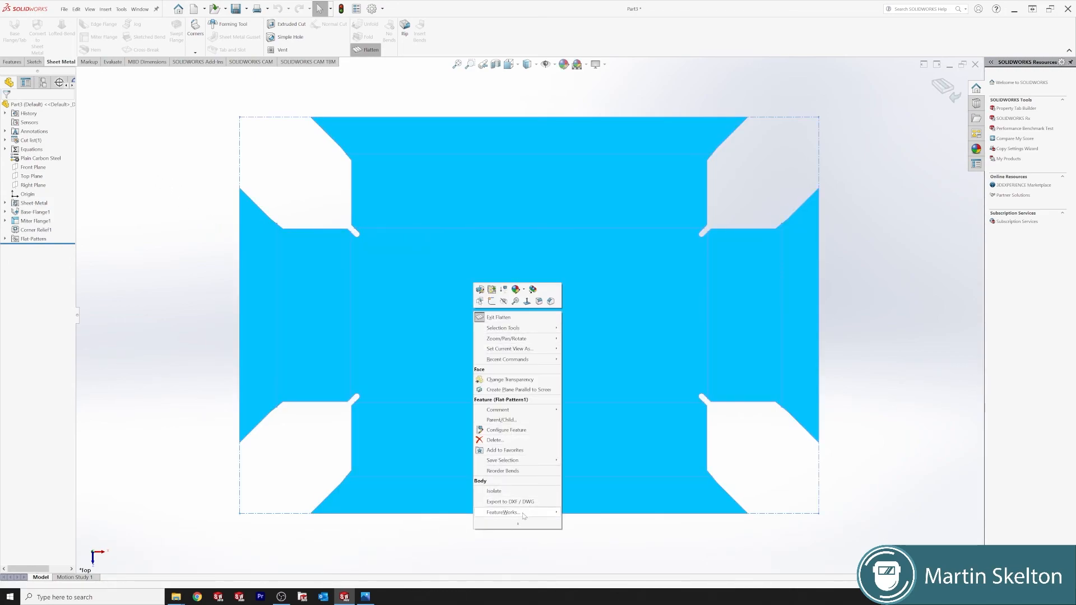
left_click(510, 501)
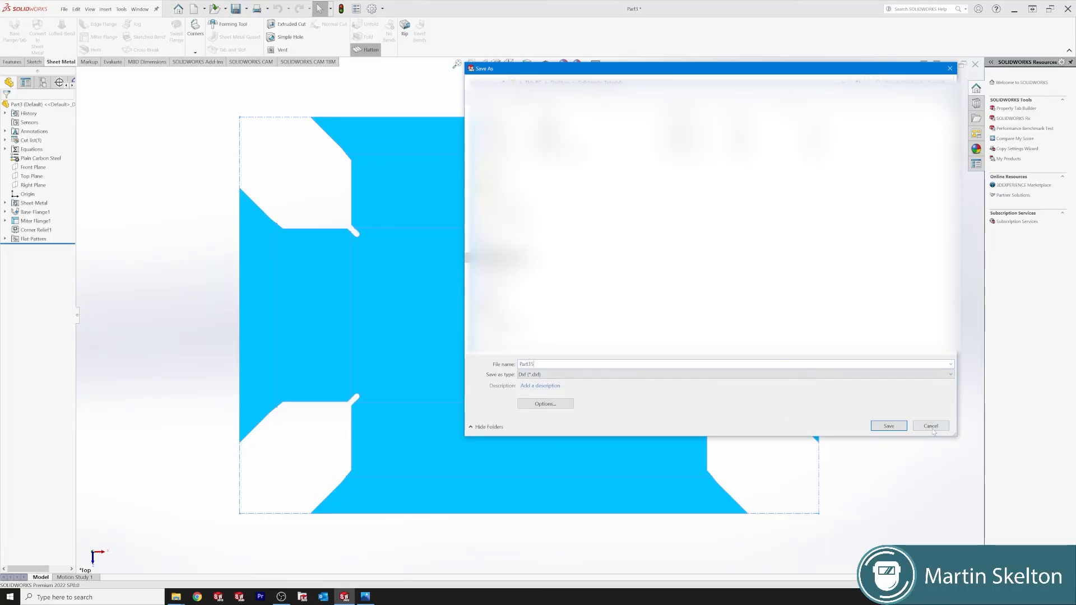
left_click(888, 426)
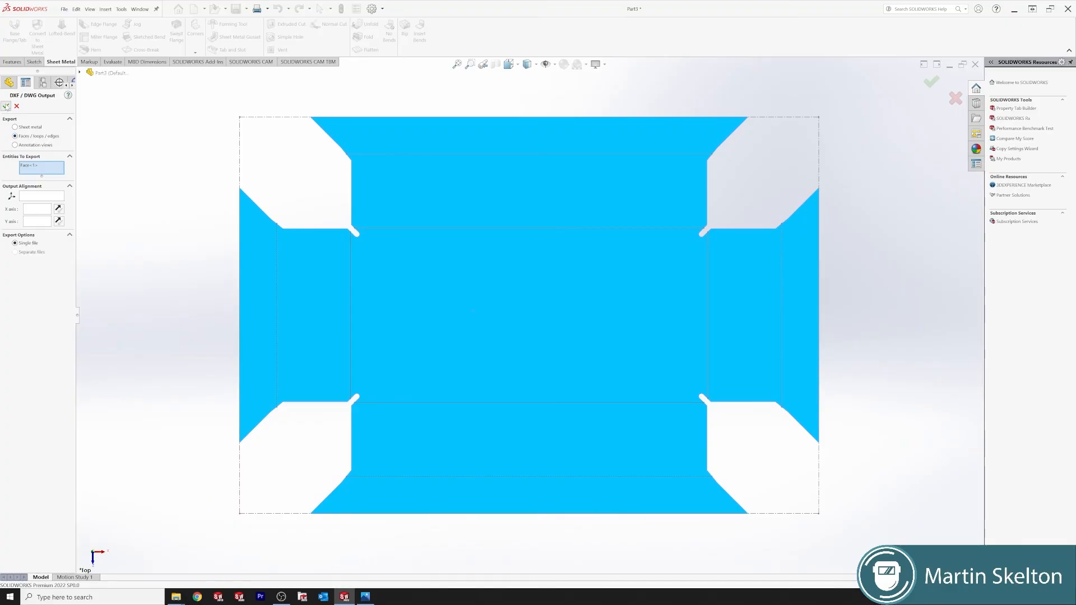
left_click(6, 106)
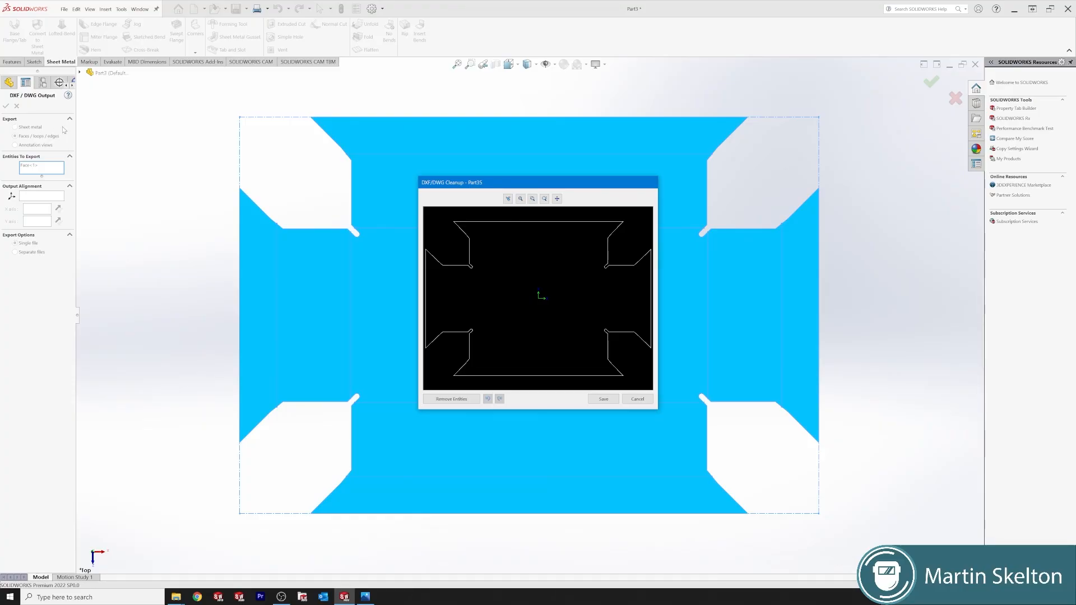
mouse_move(529, 364)
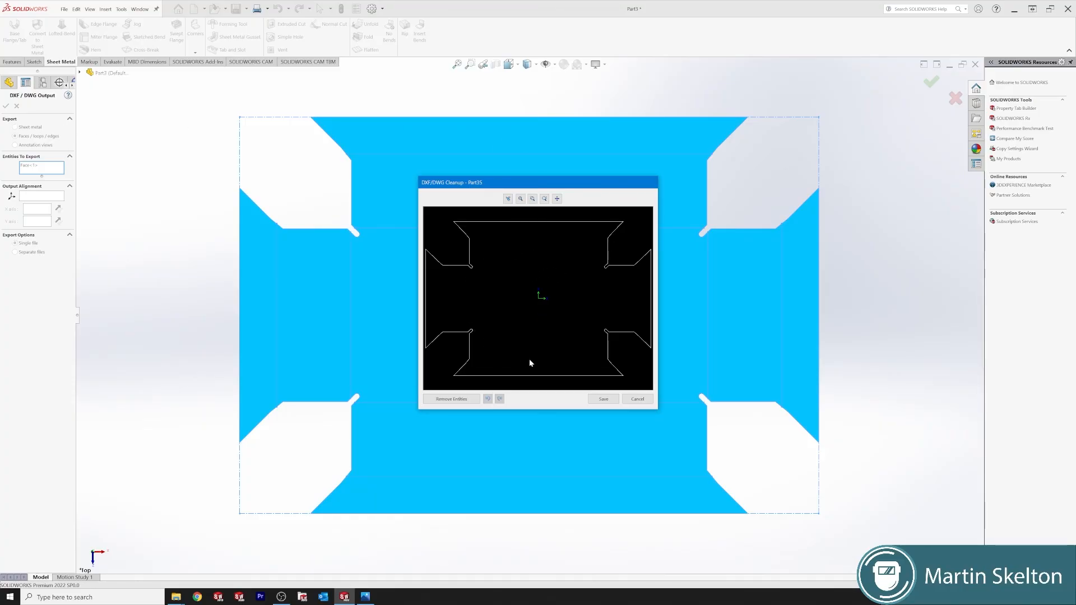
mouse_move(592, 403)
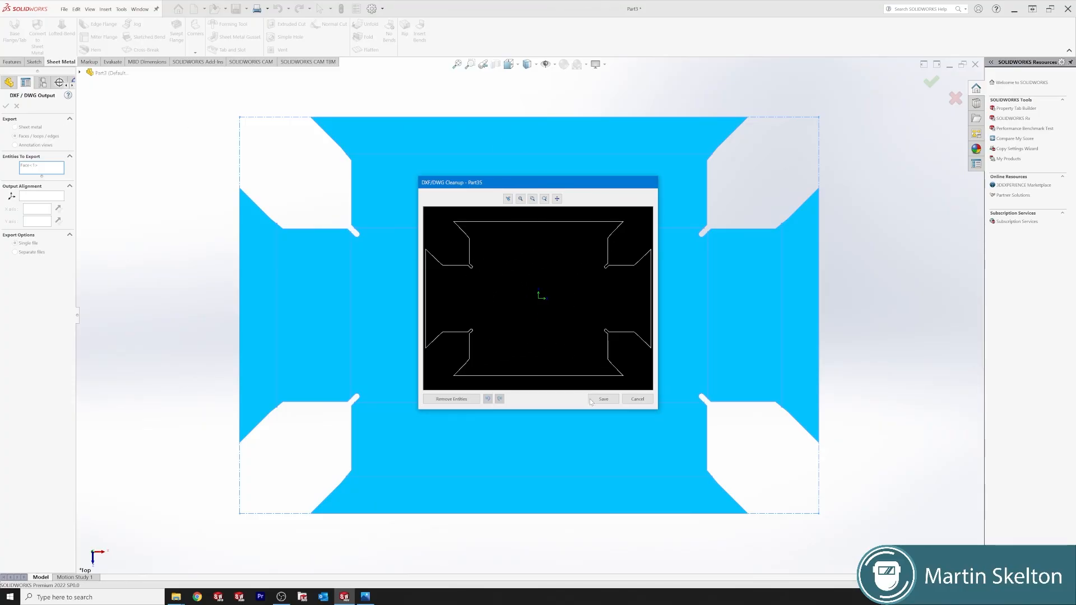
left_click(602, 398)
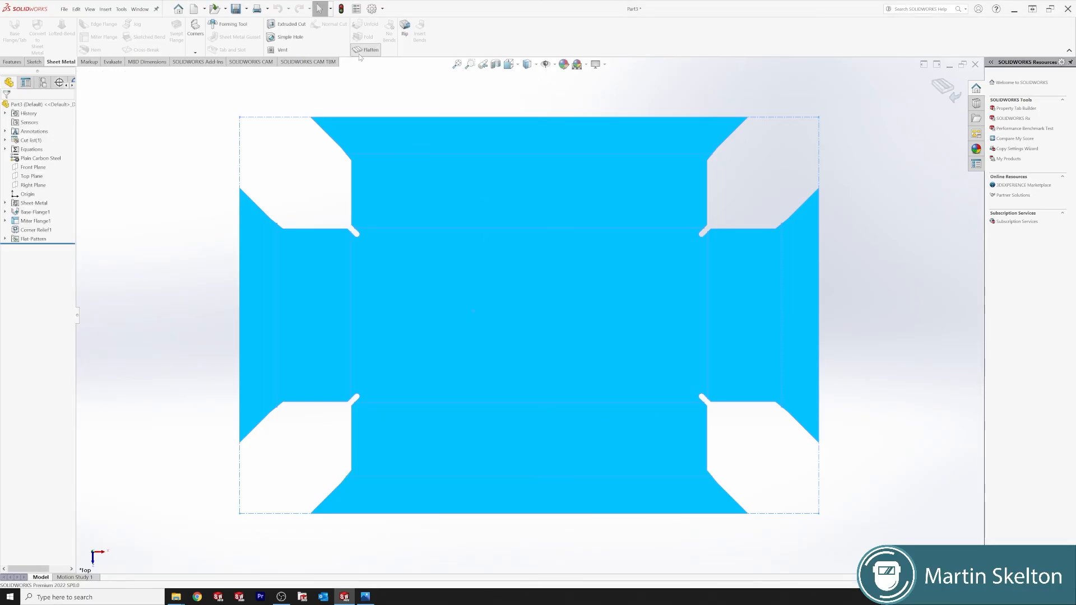
Unflatten the tray back to its 3D flanged form and bring up view orientation.
left_click(366, 50)
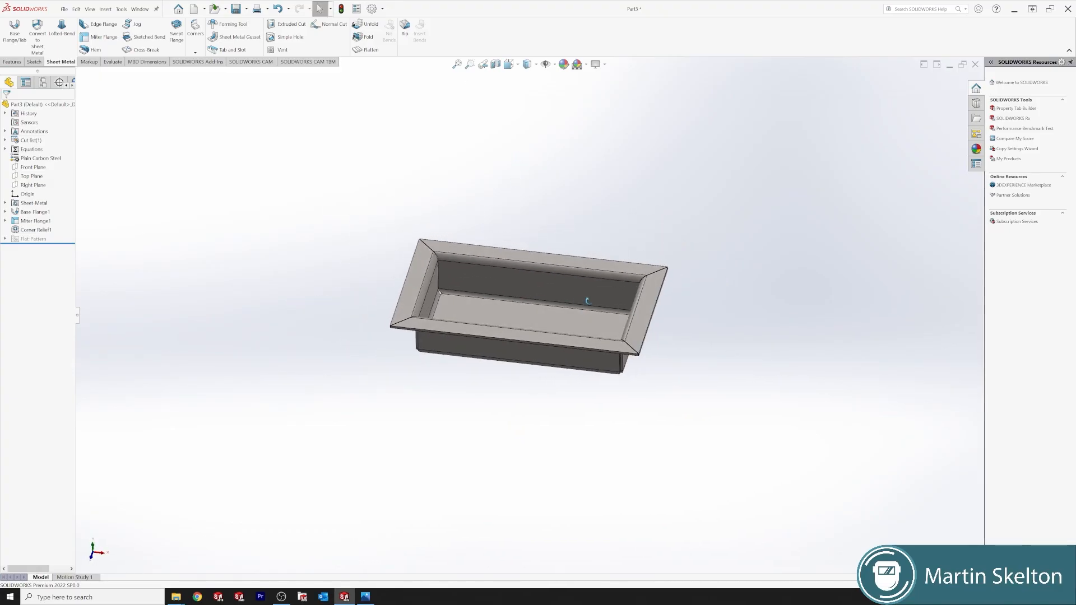
key("space")
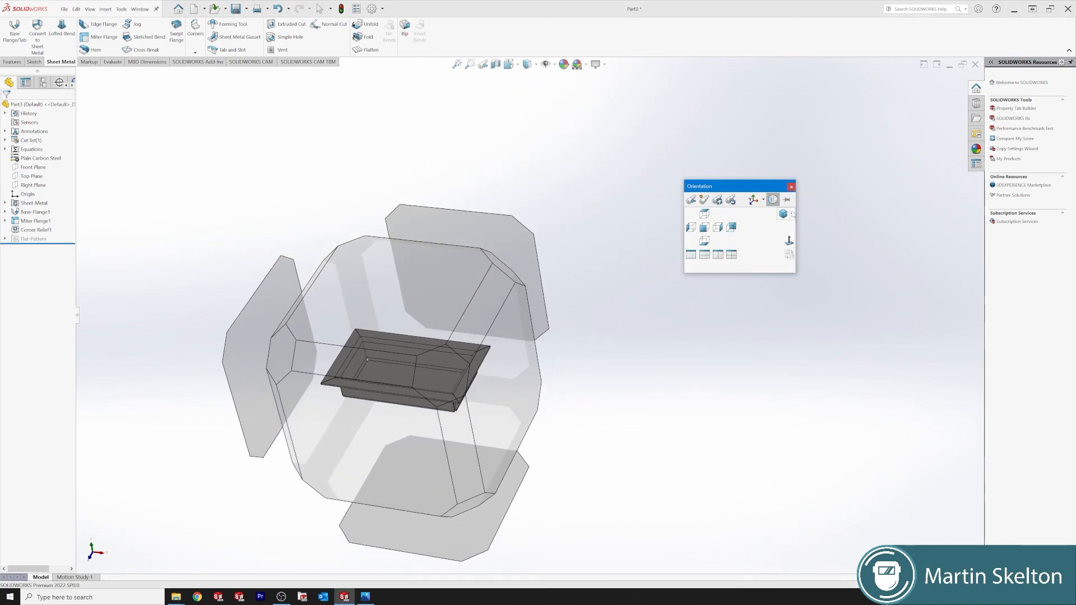